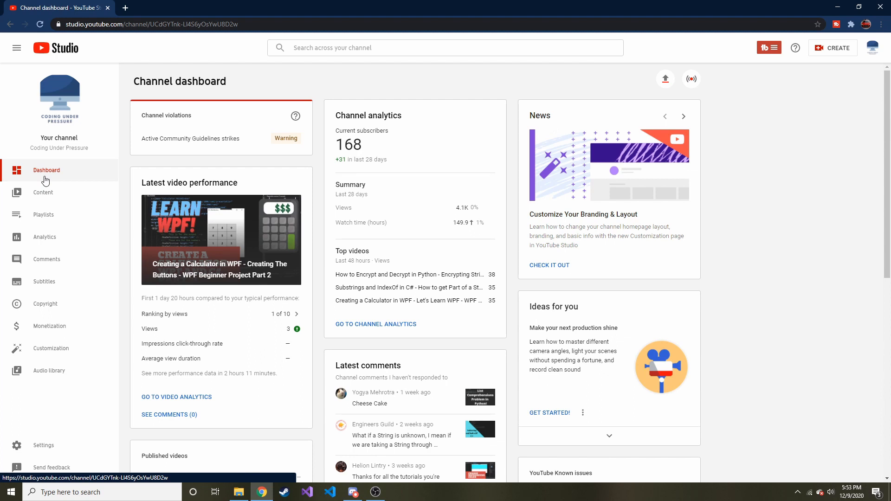
mouse_move(23, 158)
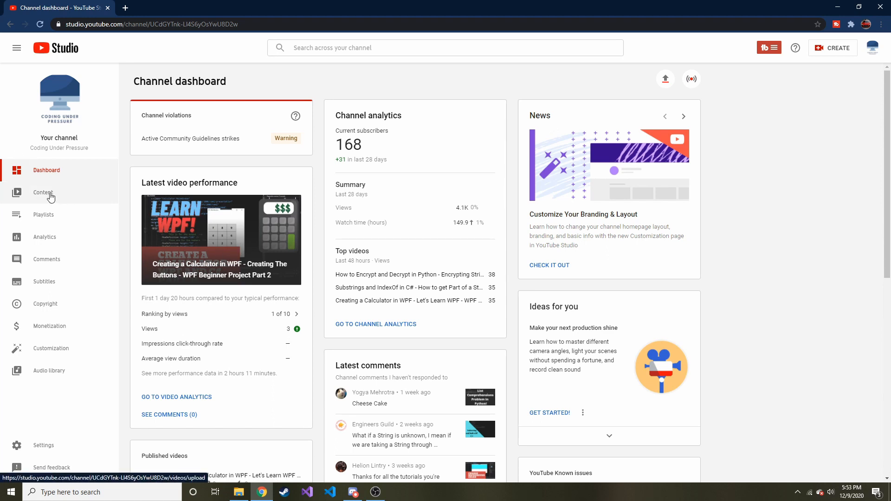
- Leave the channel dashboard and launch Visual Studio 2019 from the taskbar
left_click(43, 192)
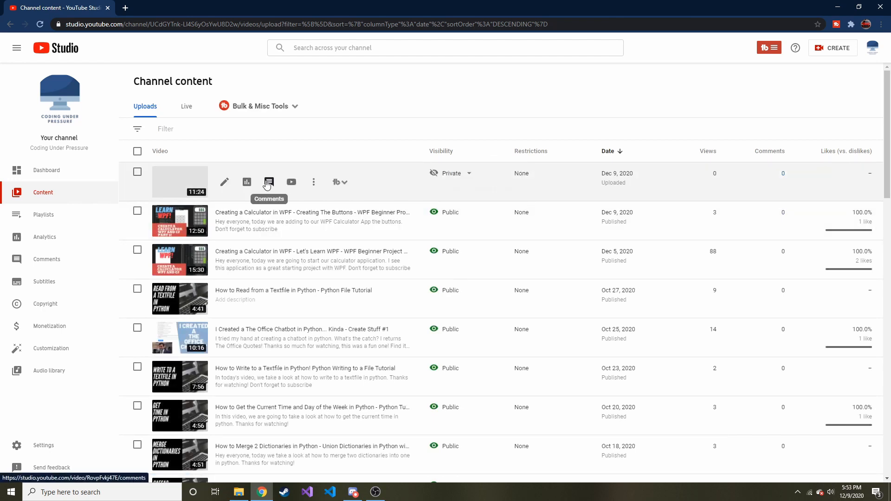
mouse_move(56, 170)
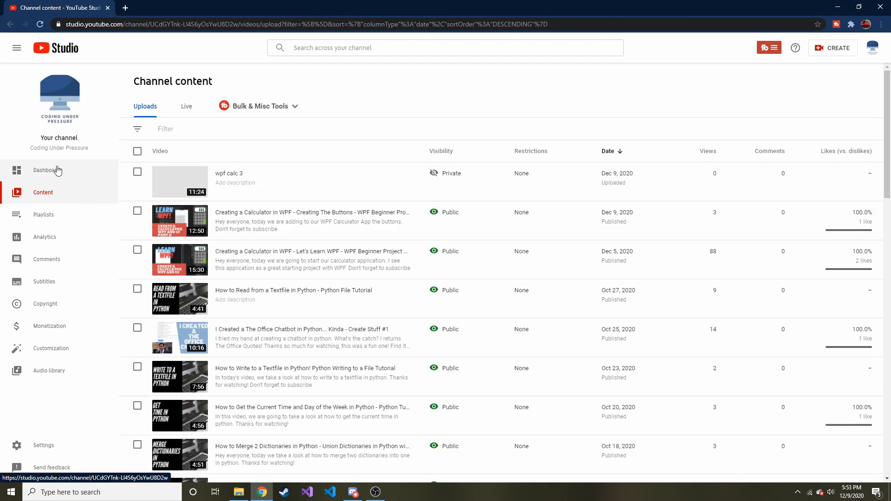
left_click(44, 170)
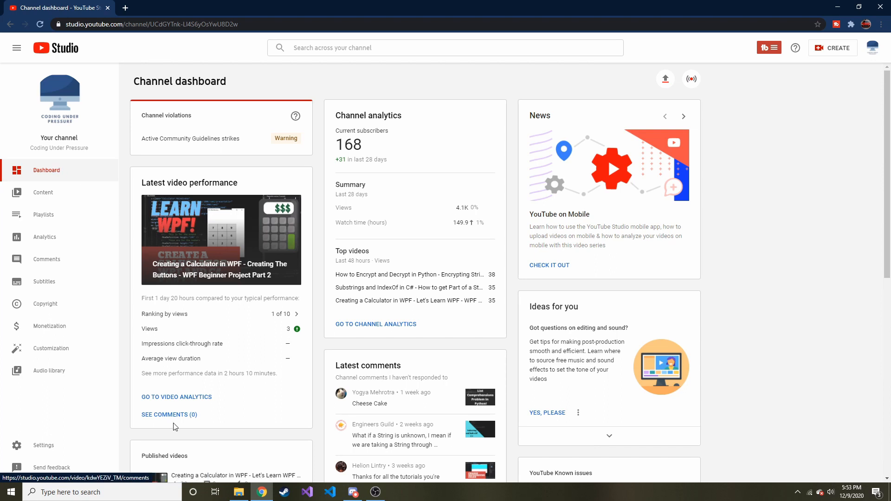
mouse_move(294, 437)
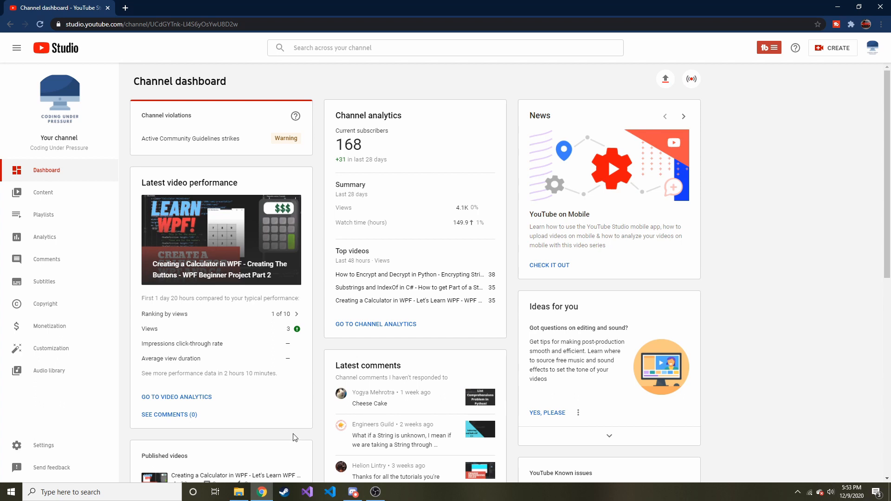
left_click(307, 492)
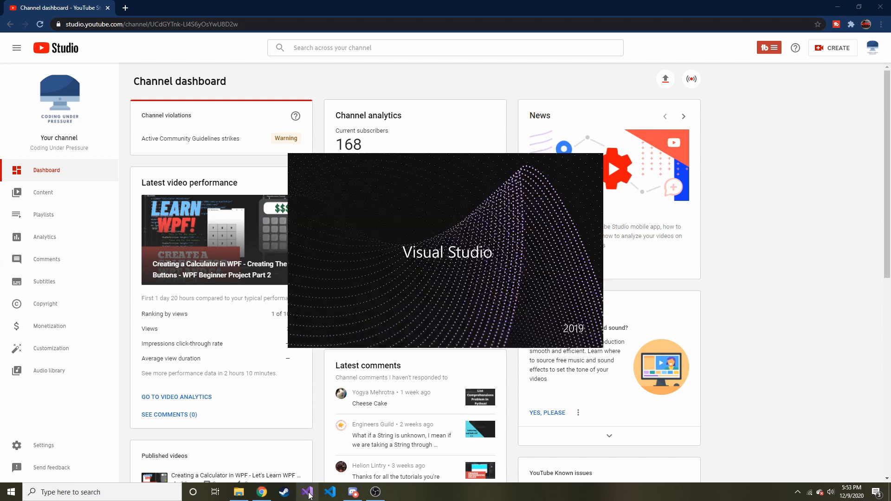
left_click(307, 491)
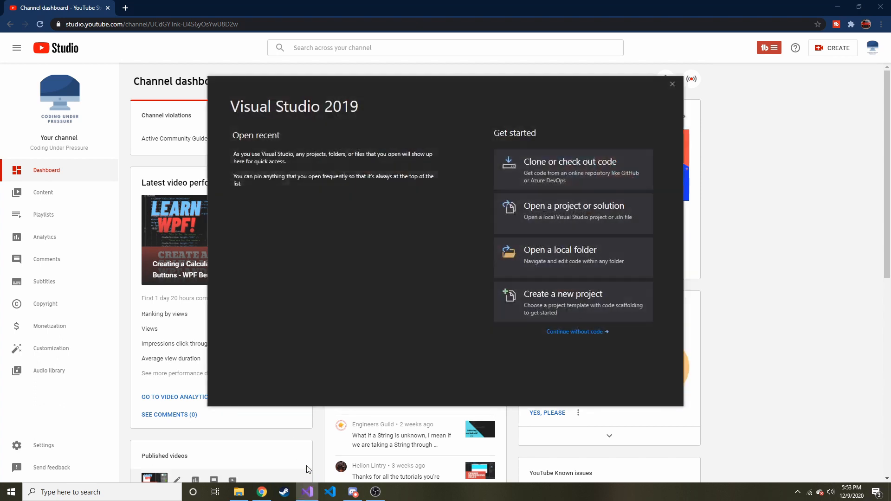
- Open the Calculator project and view MainWindow.xaml's number-pad grid and XAML
left_click(672, 84)
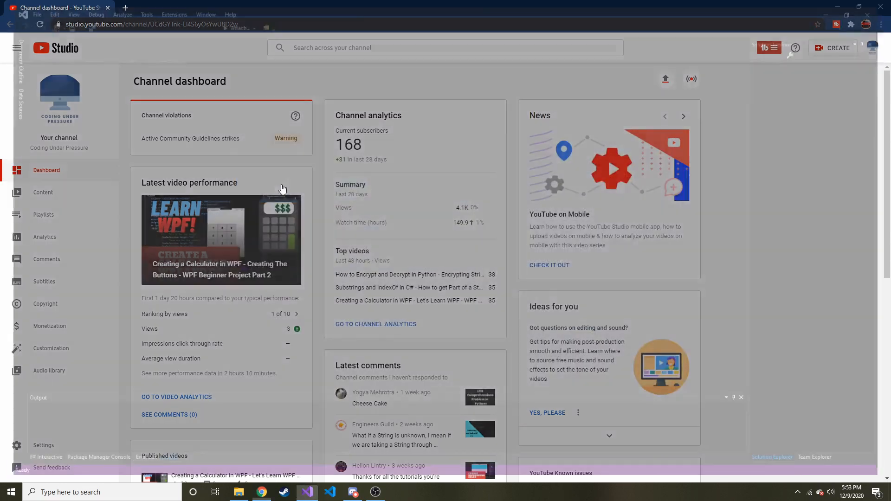
left_click(305, 492)
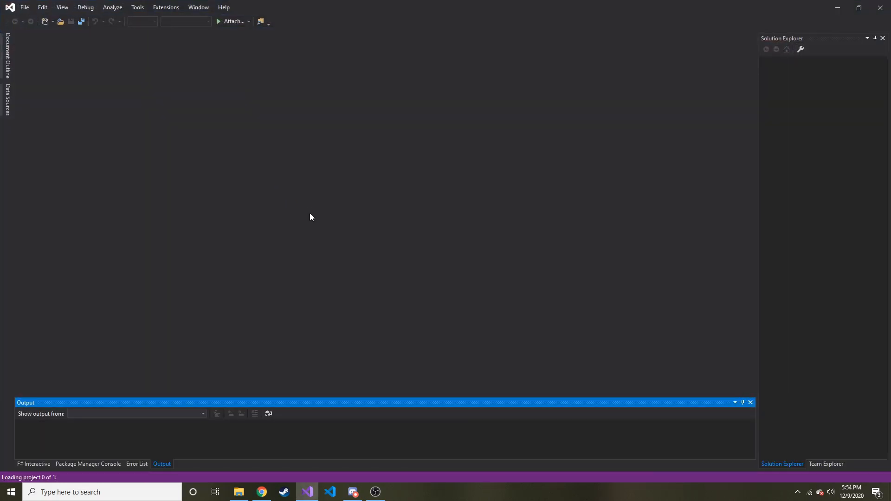
mouse_move(327, 220)
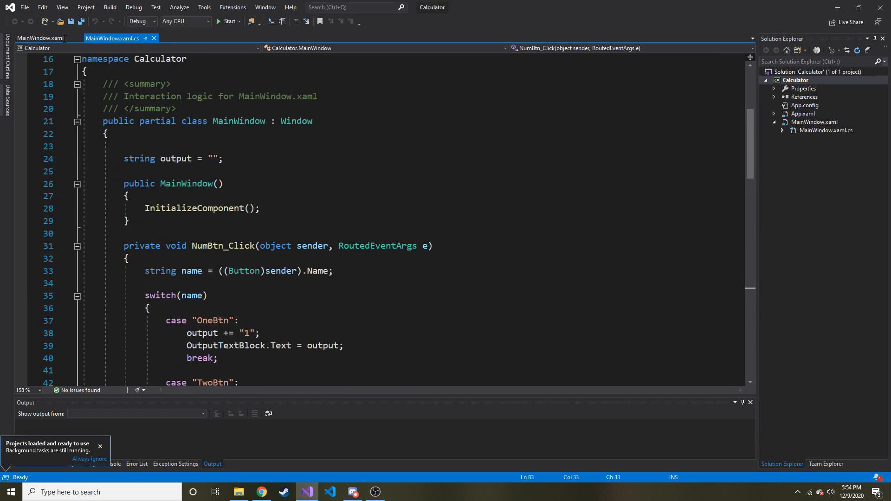
left_click(40, 38)
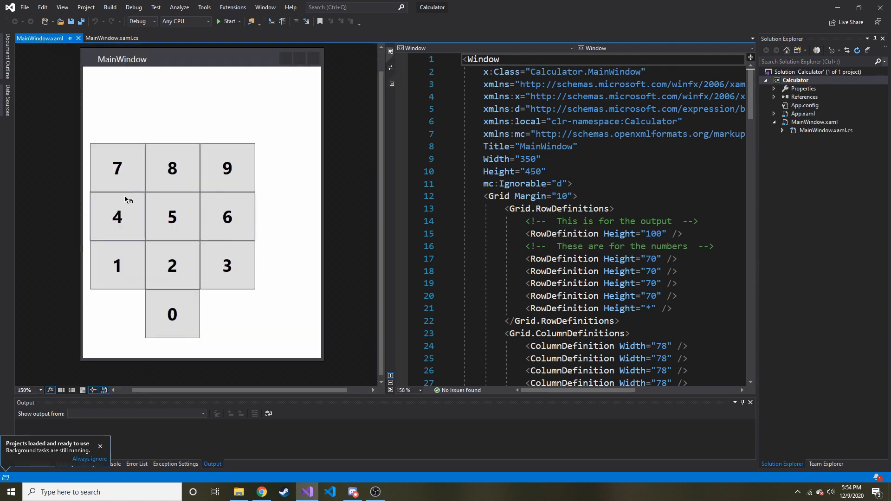
scroll("down", 3)
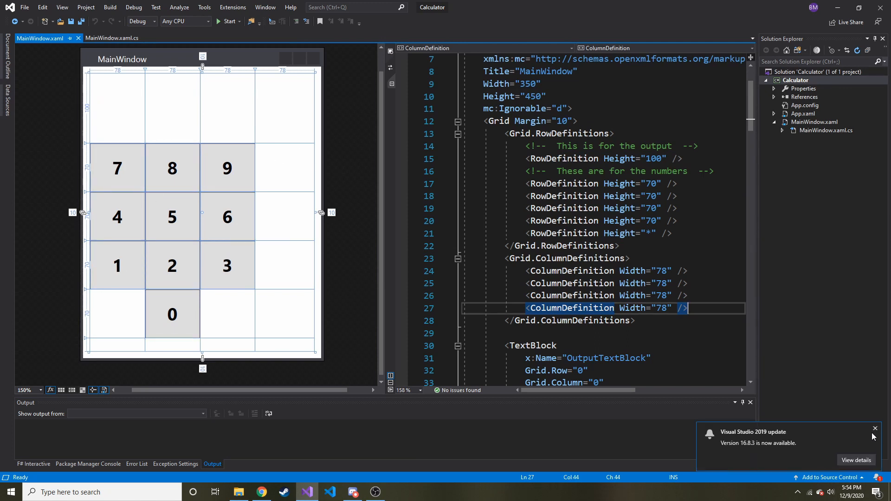
- Replace the fixed 78 ColumnDefinition widths with * in the calculator grid
left_click(873, 428)
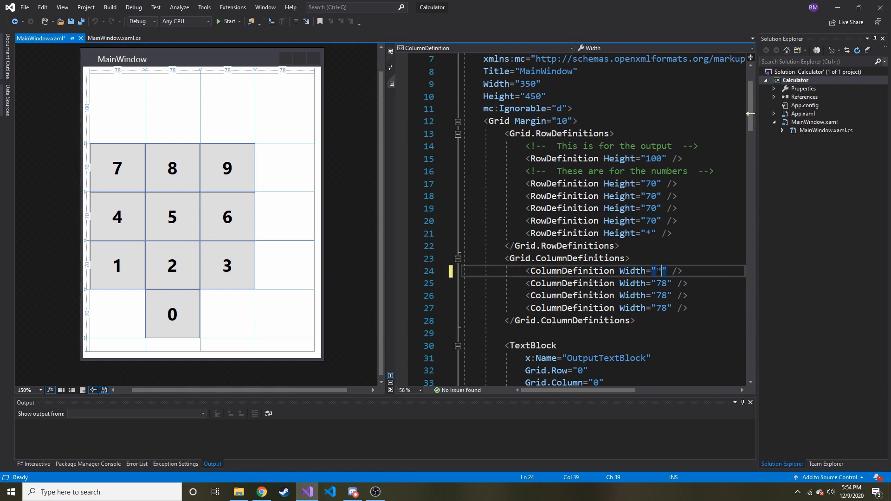
left_click(657, 270)
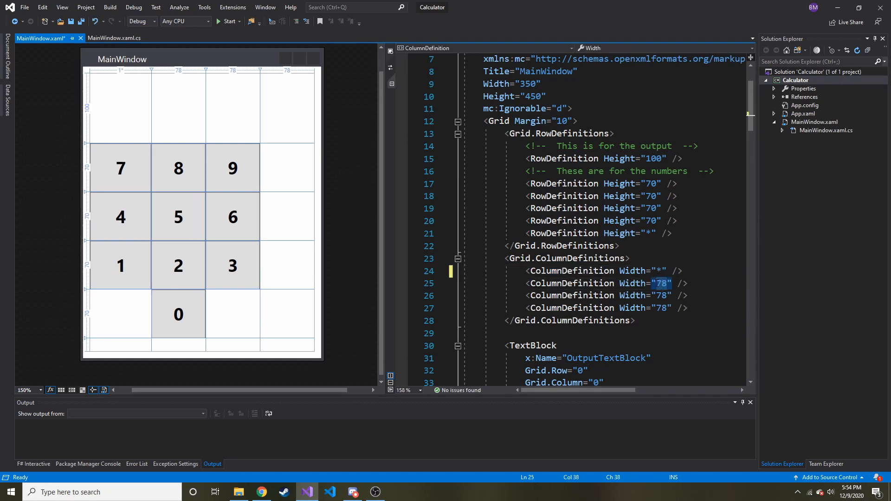
type("*")
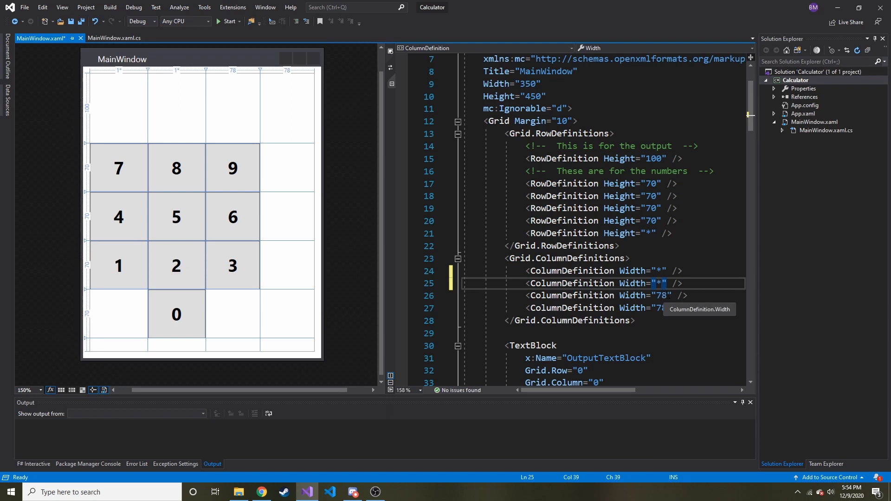
left_click(661, 296)
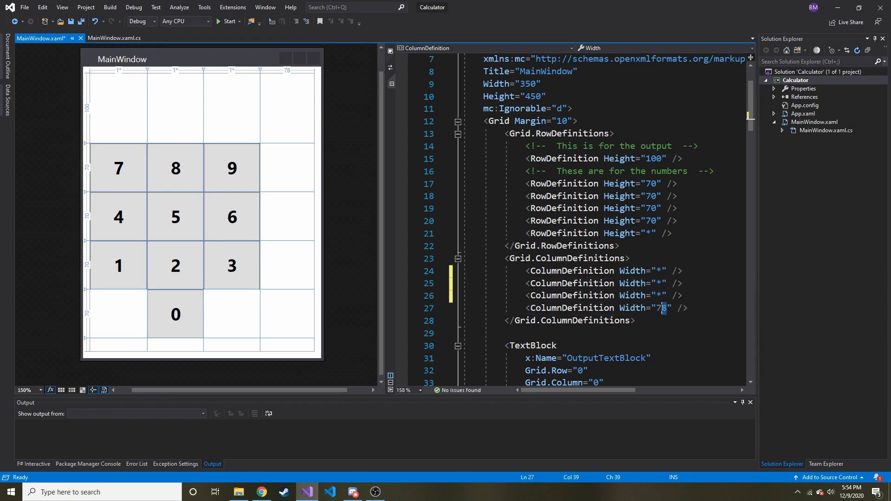
type("*")
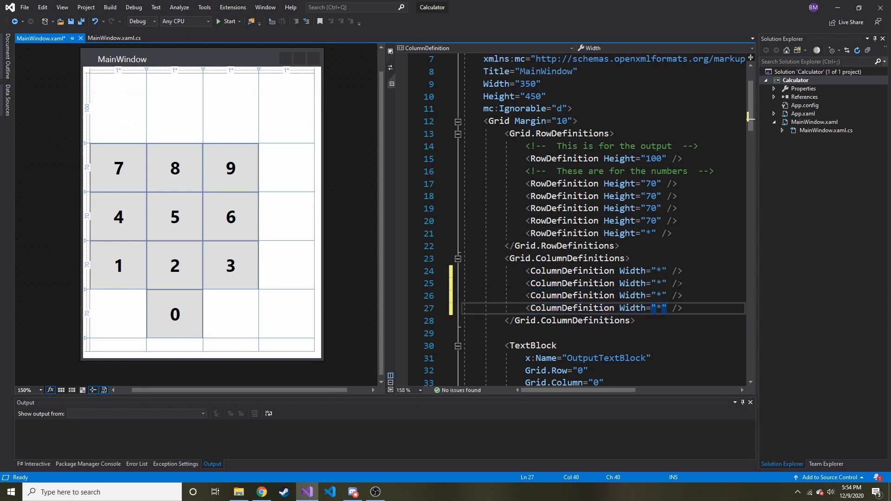
left_click(658, 270)
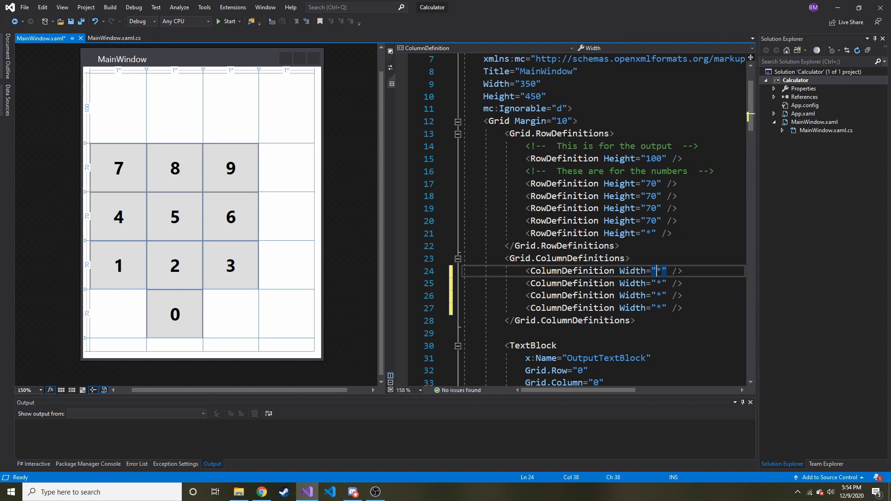
mouse_move(661, 271)
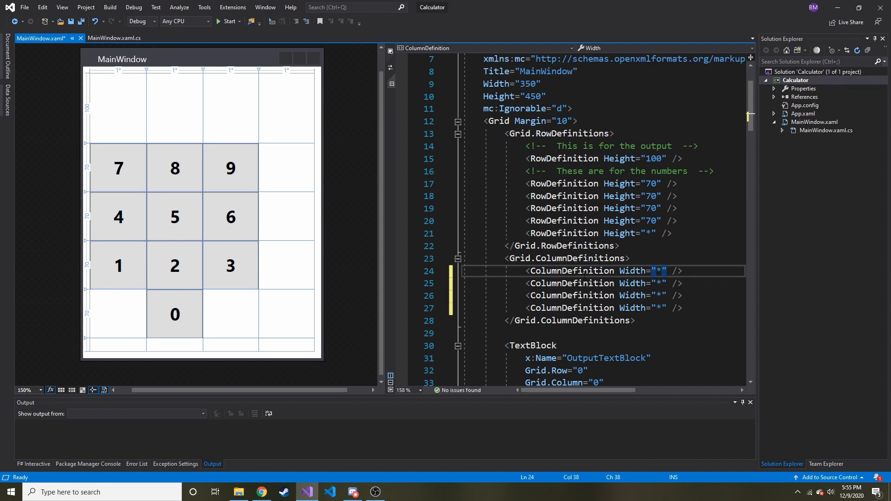
type("2")
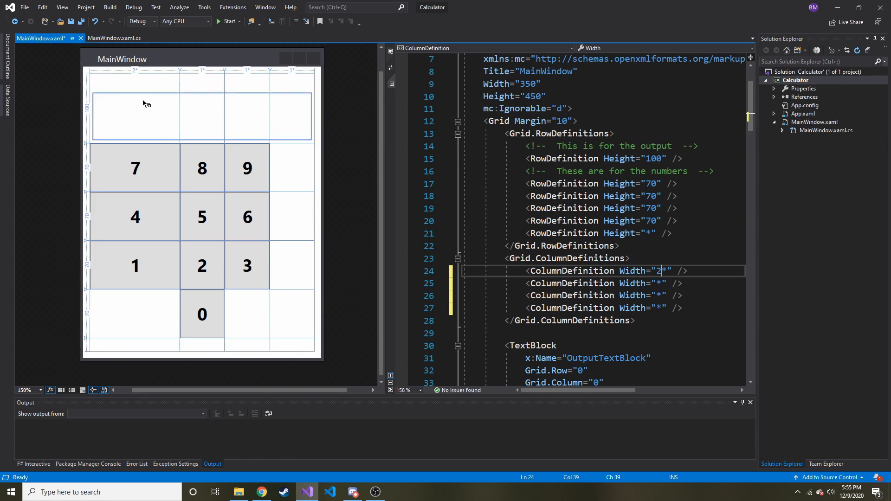
left_click(145, 117)
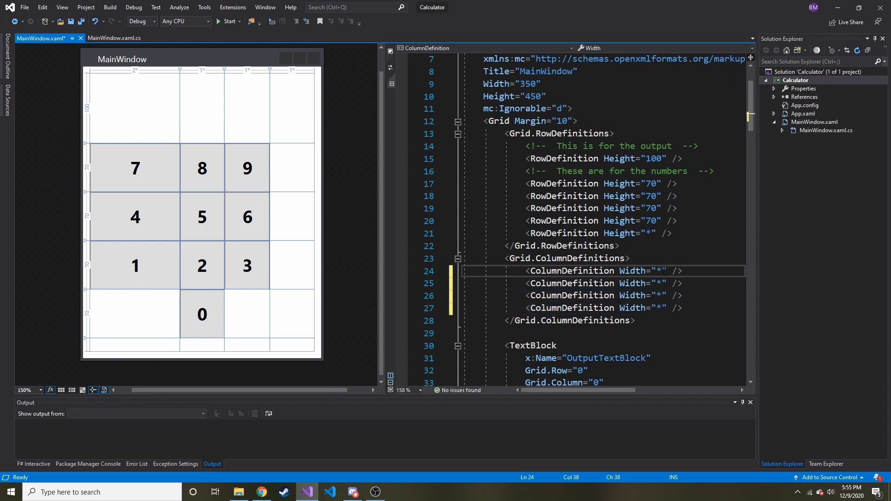
type("3")
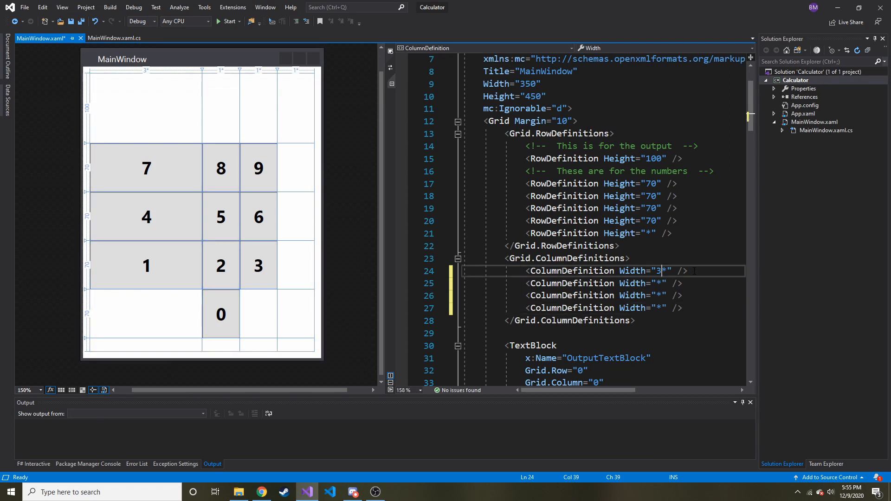
key("Backspace")
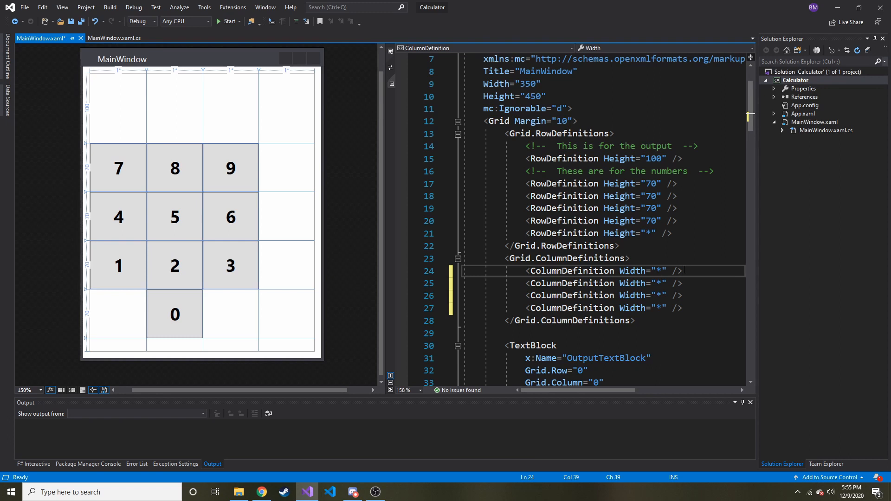
- Try auto for the first column width, then revert it to *
type("auto")
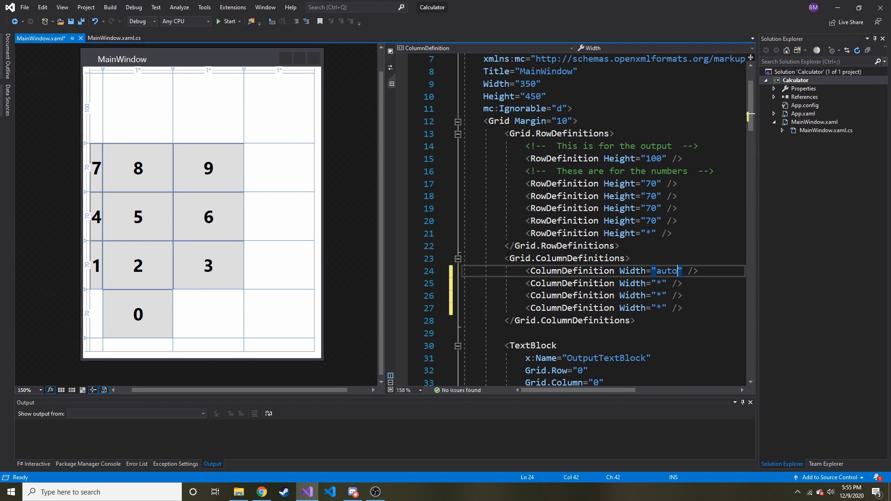
scroll("down", 3)
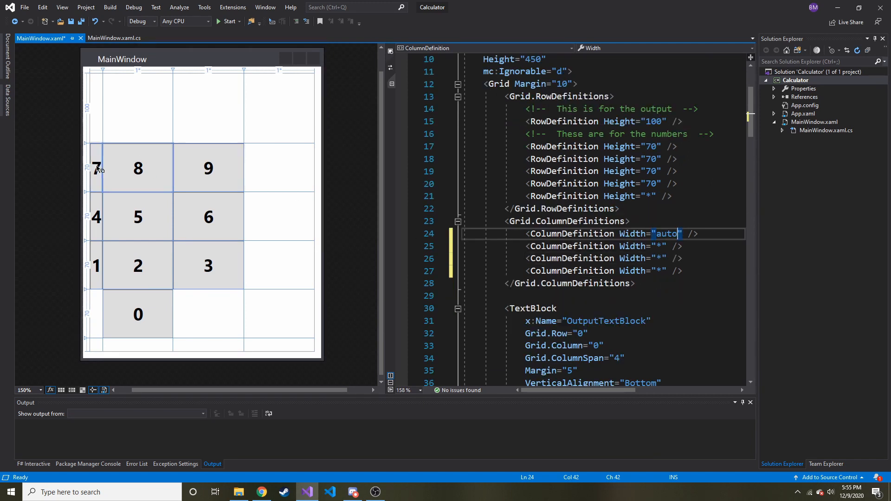
mouse_move(100, 232)
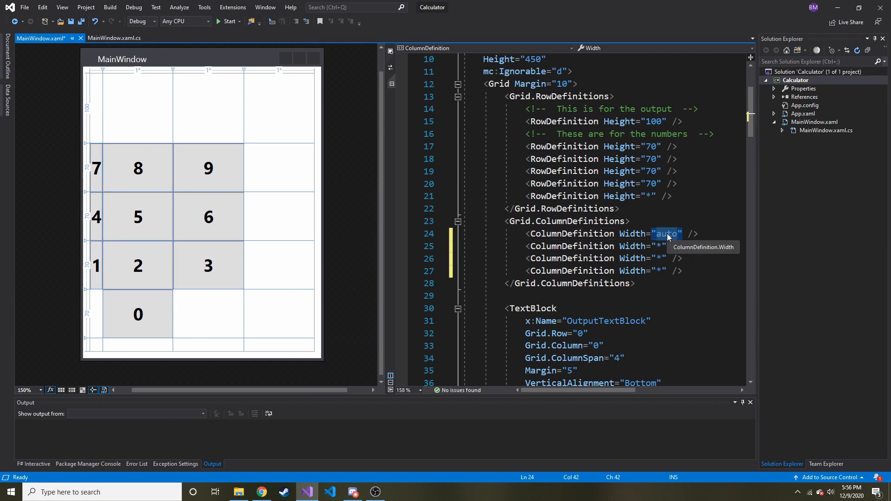
scroll("down", 3)
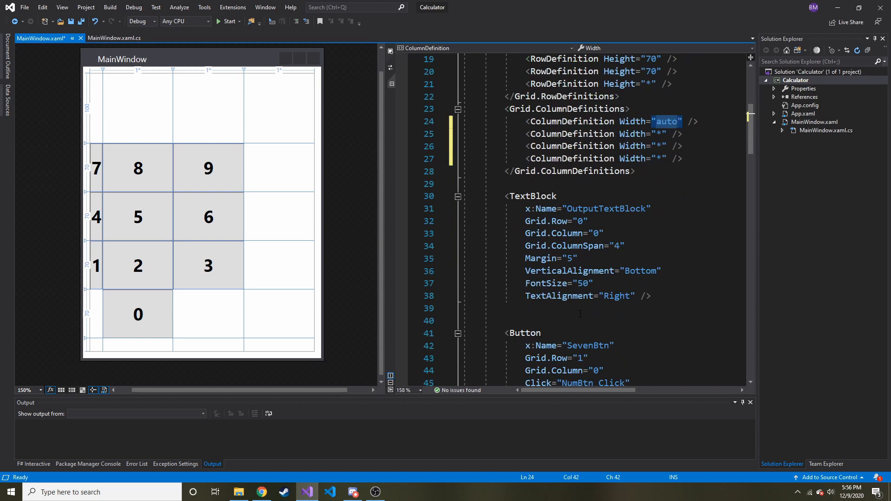
scroll("down", 3)
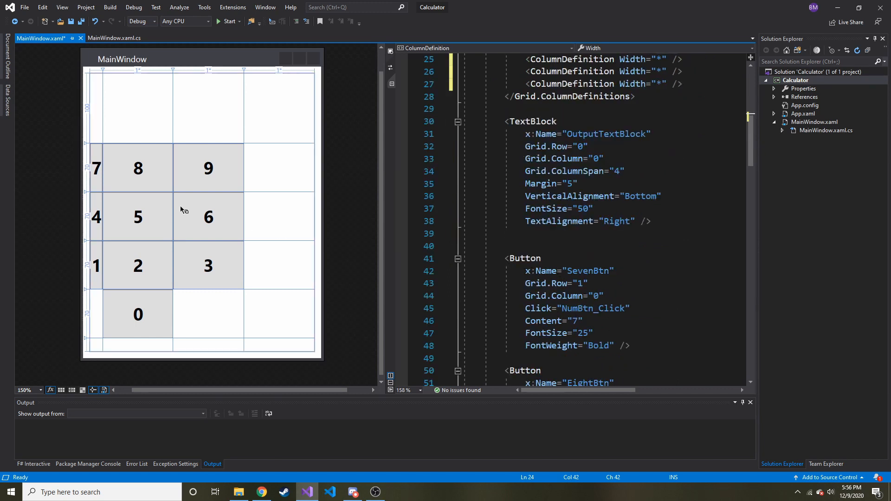
mouse_move(96, 188)
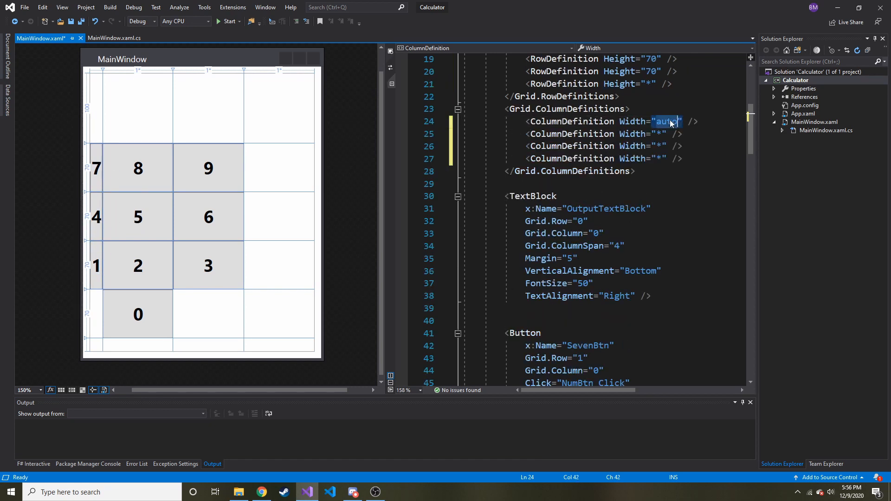
type("*")
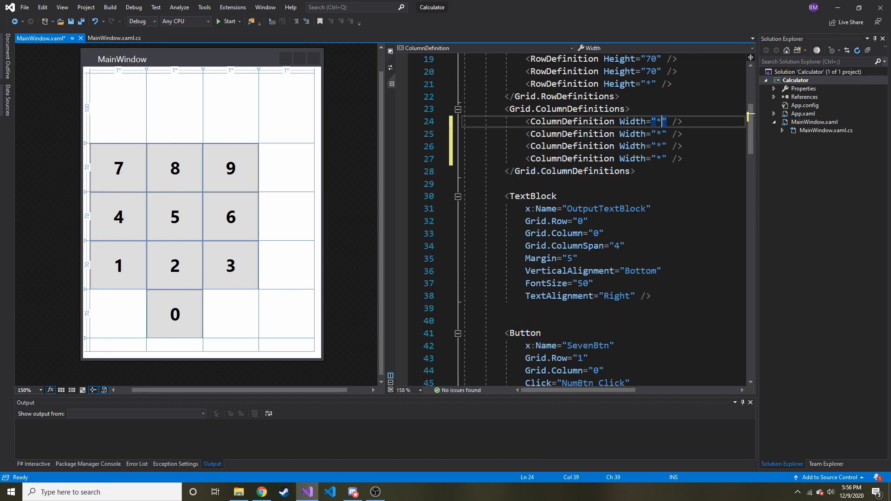
- Save MainWindow.xaml and bring up the MainWindow.xaml.cs click handler
key("ctrl+s")
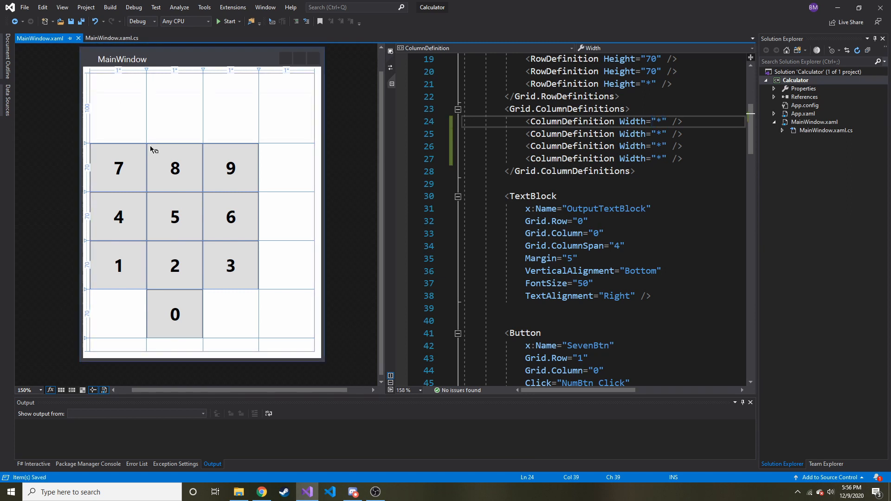
scroll("up", 3)
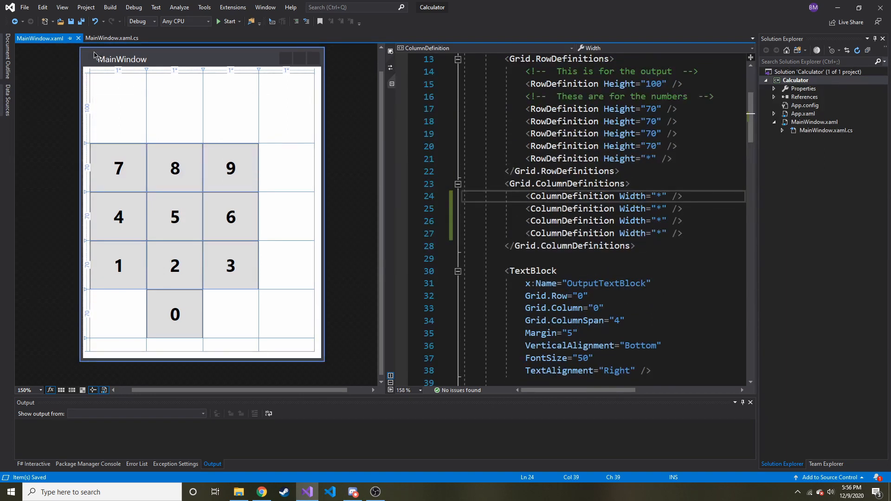
left_click(139, 125)
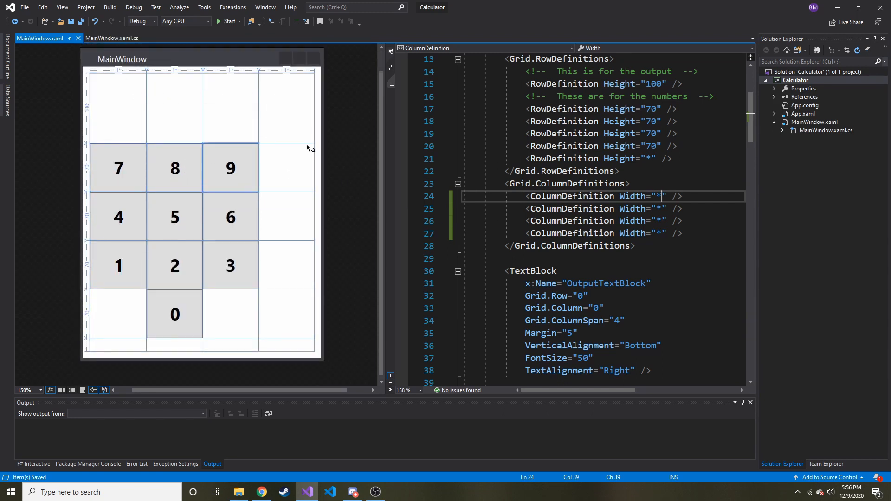
left_click(111, 38)
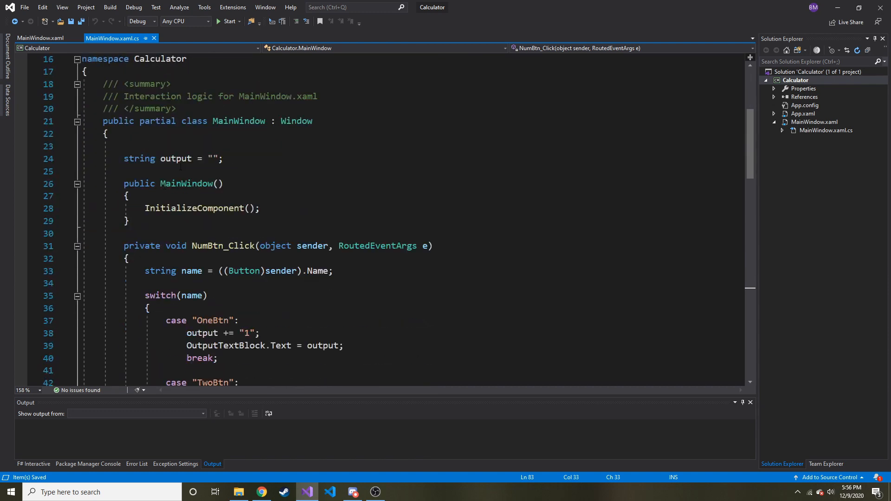
left_click(176, 159)
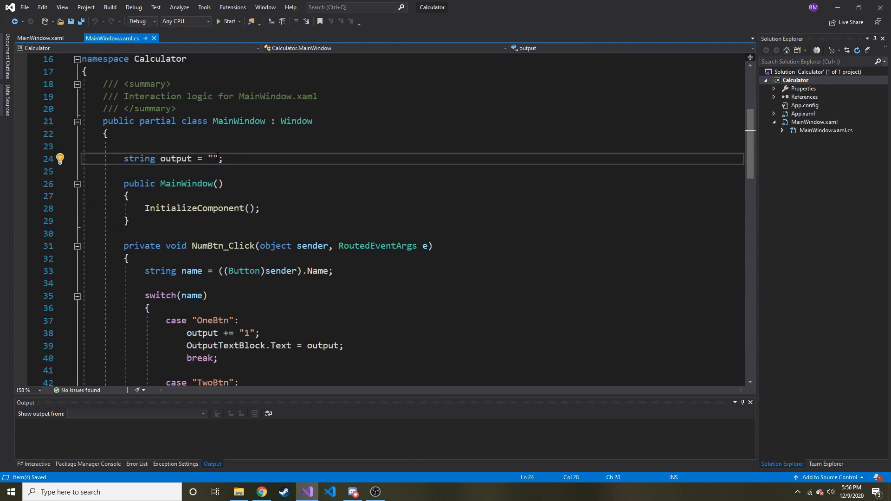
double_click(210, 159)
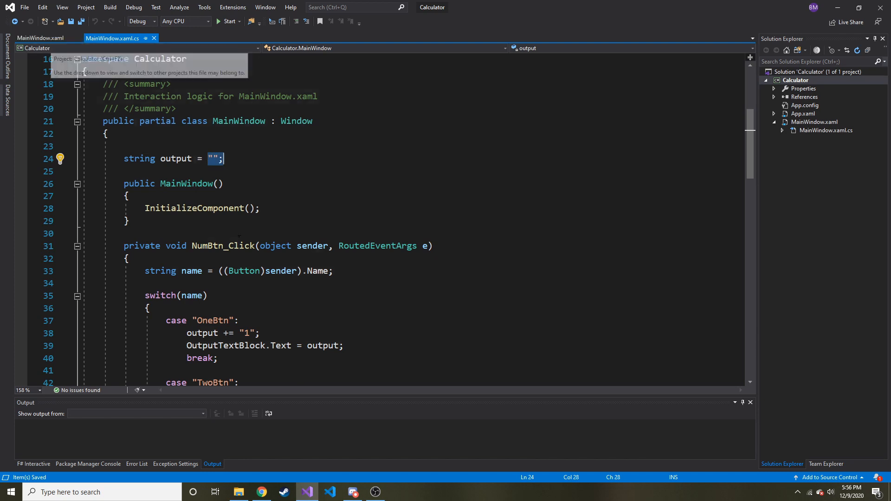
scroll("down", 3)
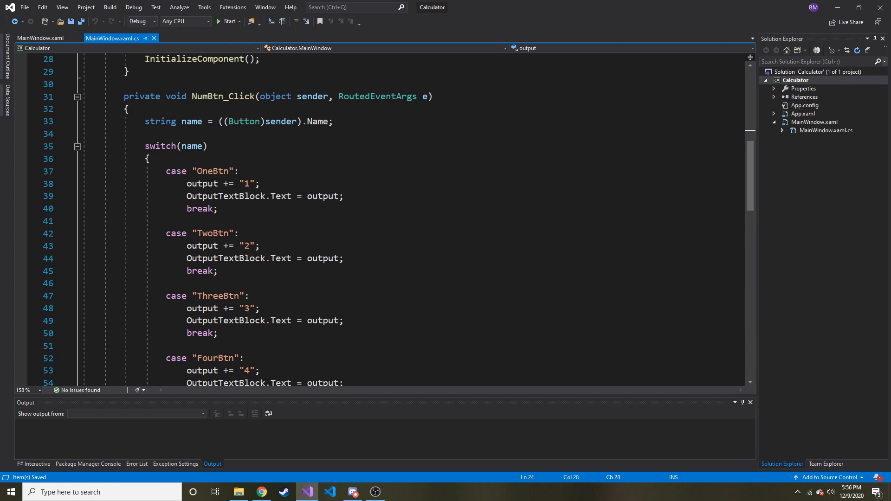
left_click(281, 196)
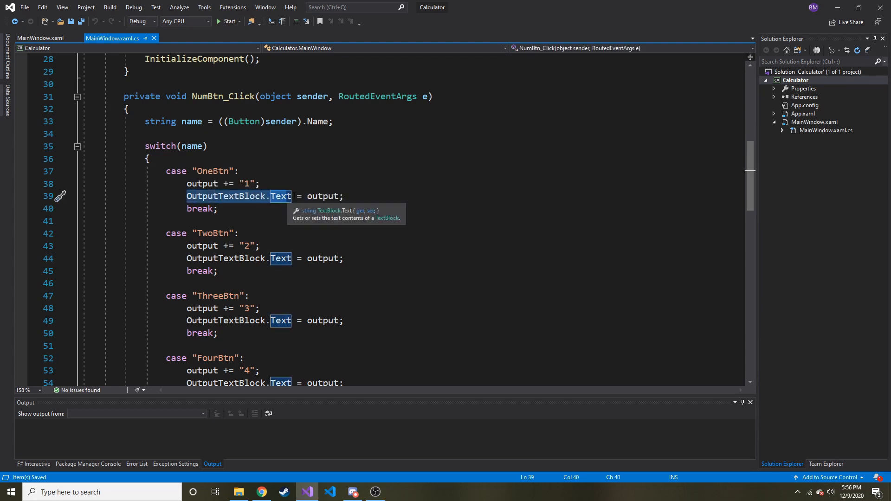
mouse_move(38, 37)
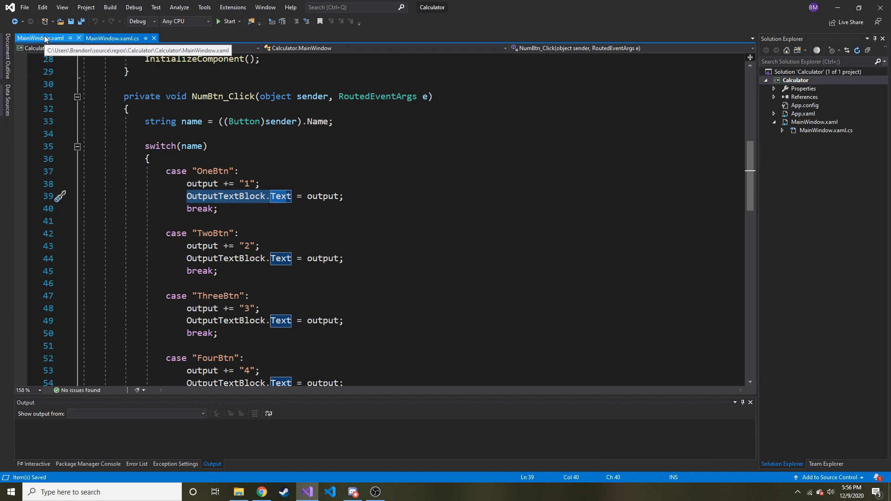
left_click(112, 38)
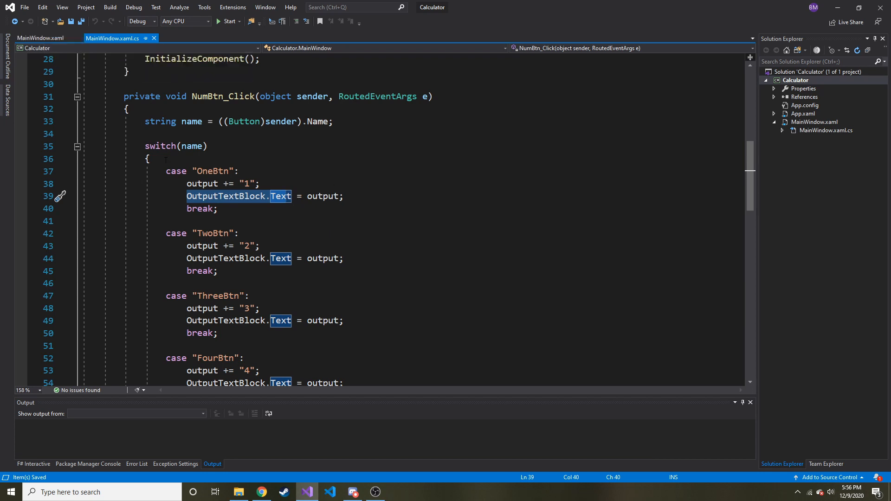
scroll("up", 3)
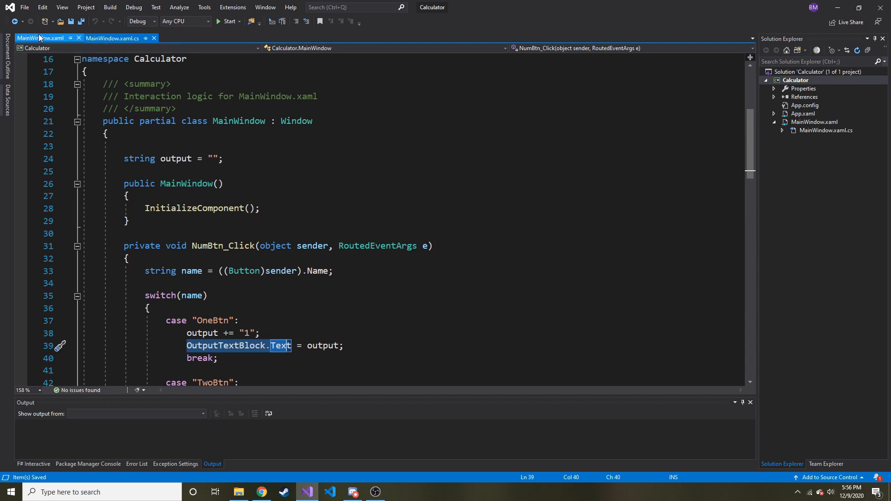
left_click(41, 38)
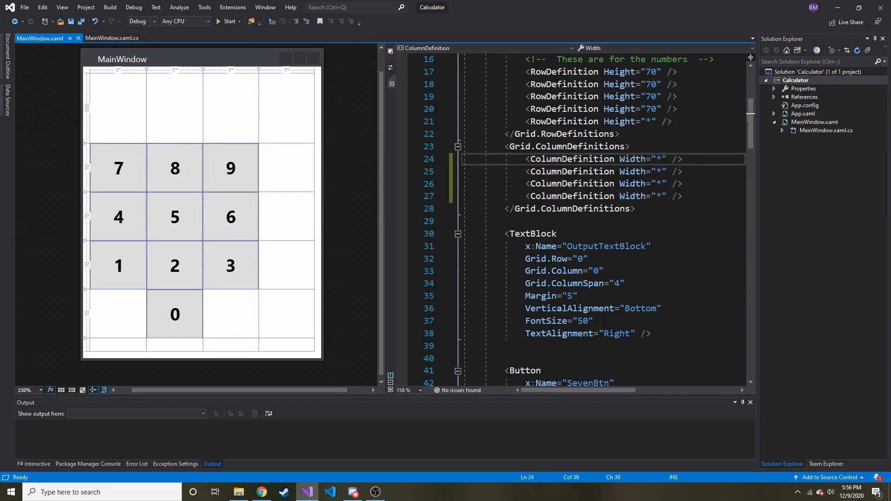
- Add this.DataContext = this; after InitializeComponent() in the MainWindow constructor
left_click(617, 333)
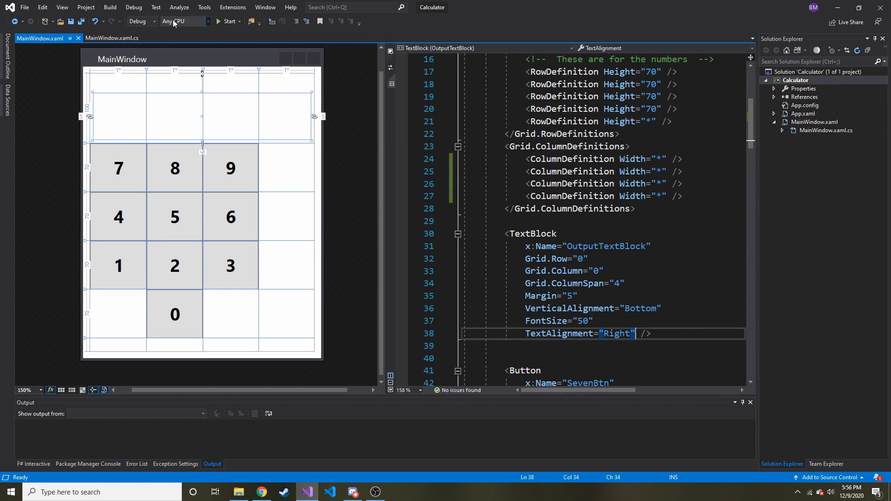
left_click(112, 38)
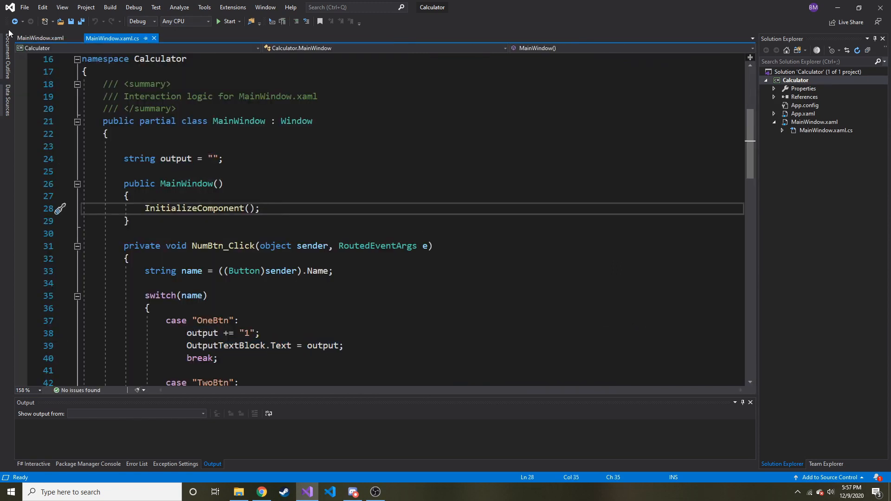
mouse_move(177, 159)
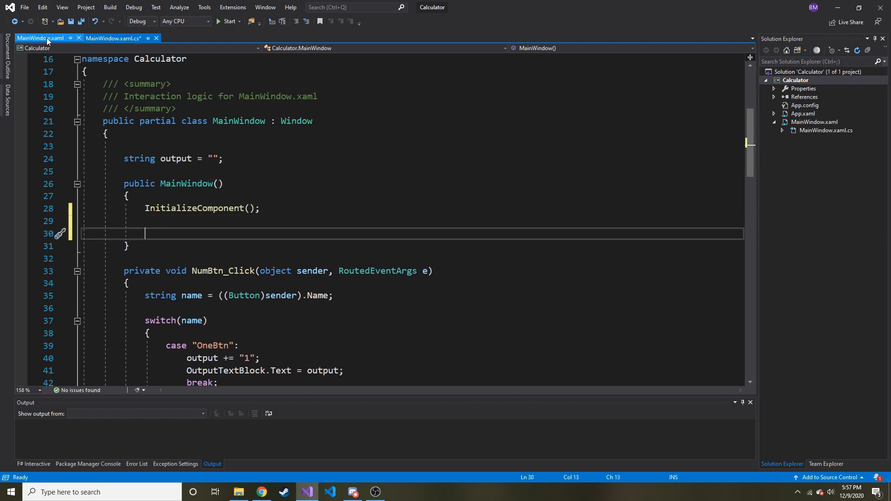
left_click(113, 38)
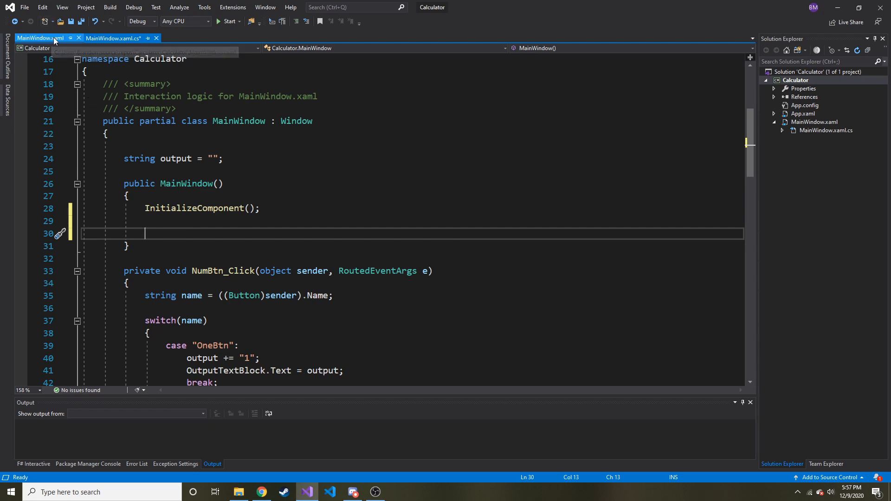
left_click(112, 38)
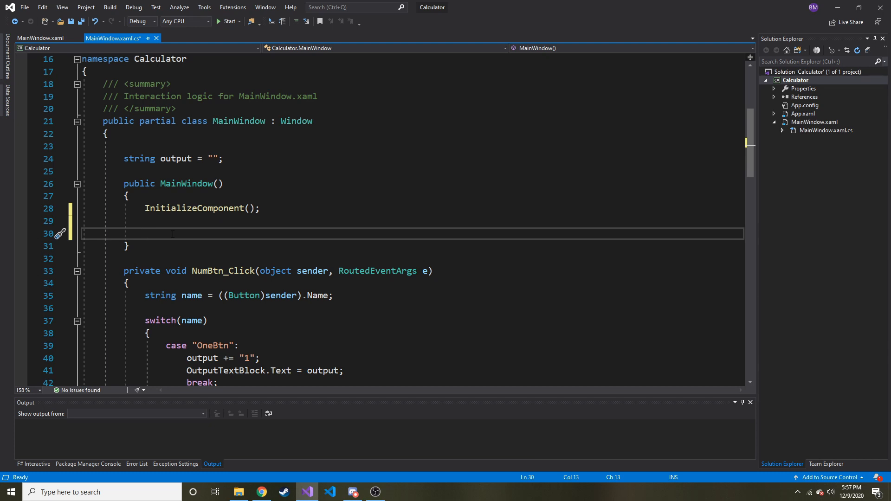
type("this.dataContext = this;")
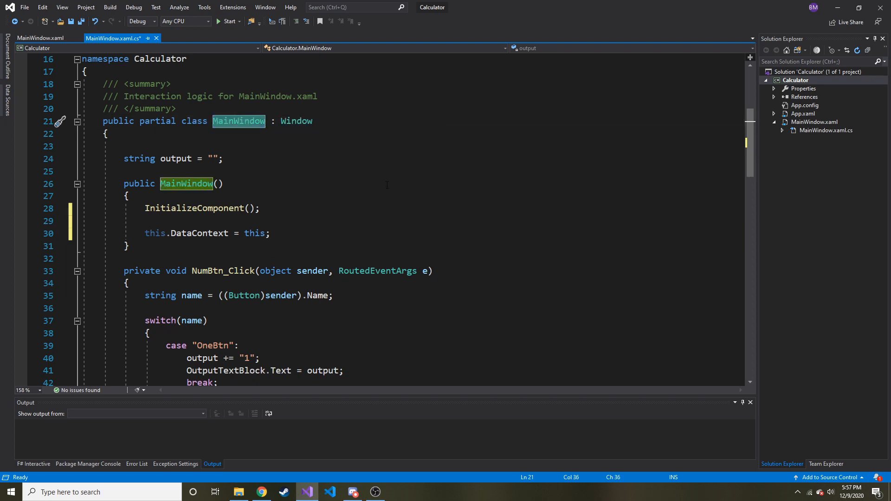
scroll("down", 3)
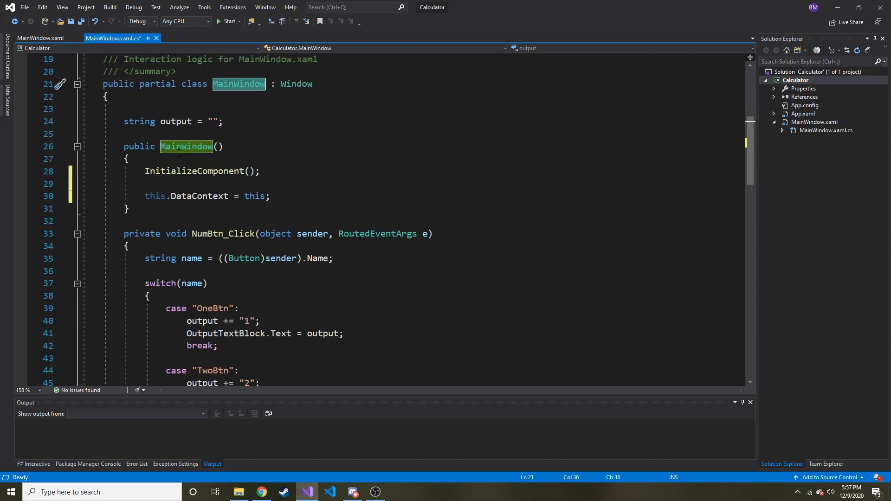
left_click(128, 159)
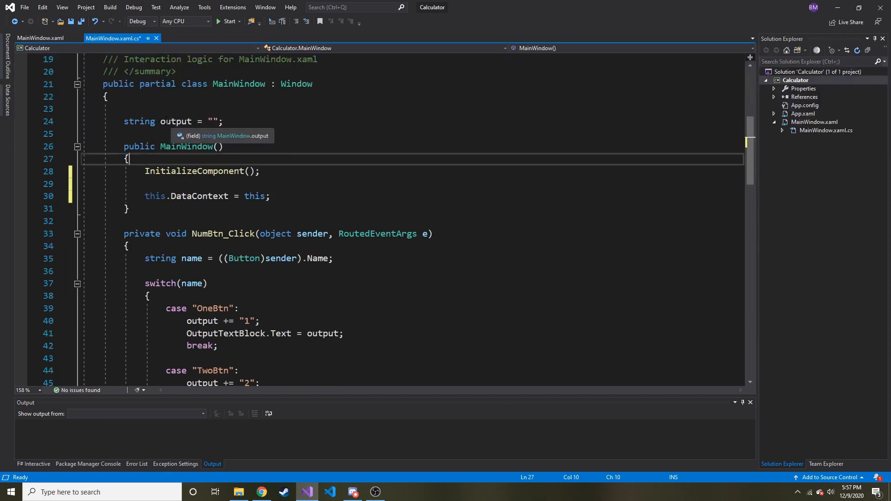
left_click(40, 38)
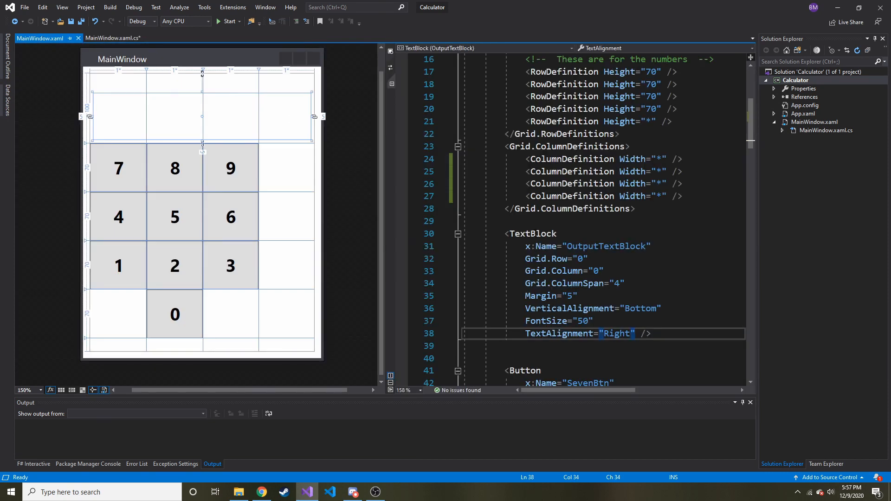
- Add Text="{Binding output}" to OutputTextBlock, checking the output field in code-behind
left_click(540, 233)
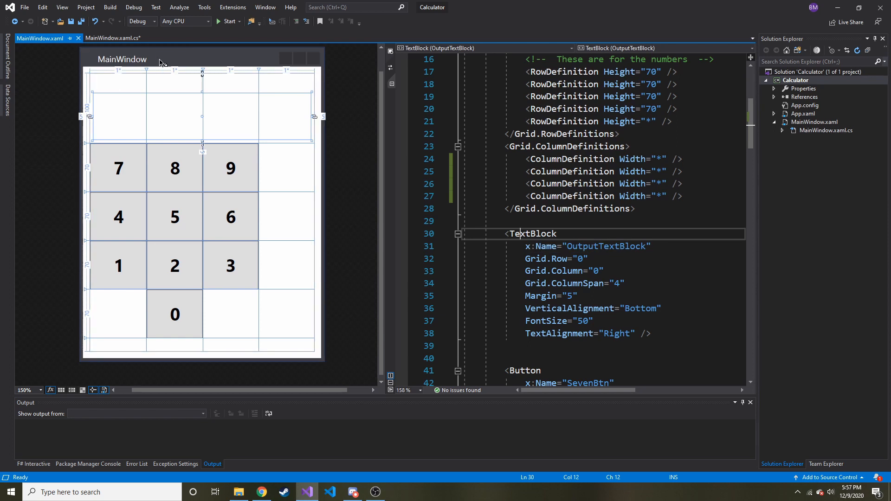
left_click(112, 38)
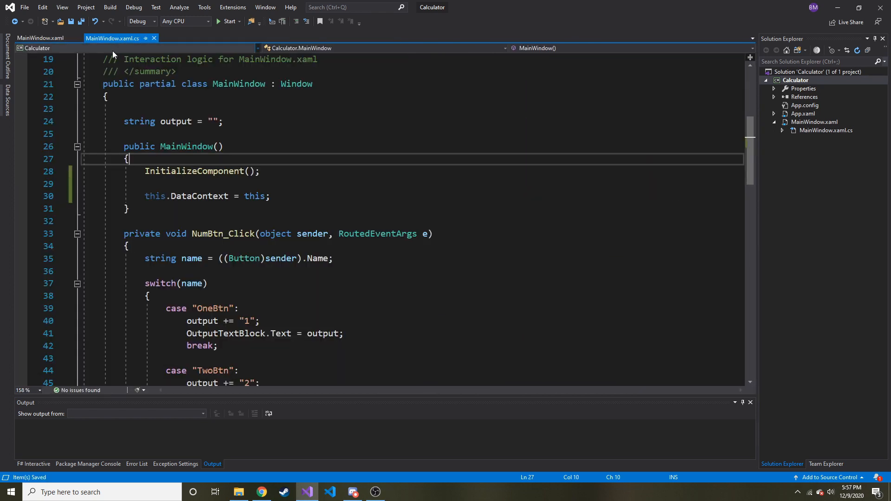
left_click(39, 38)
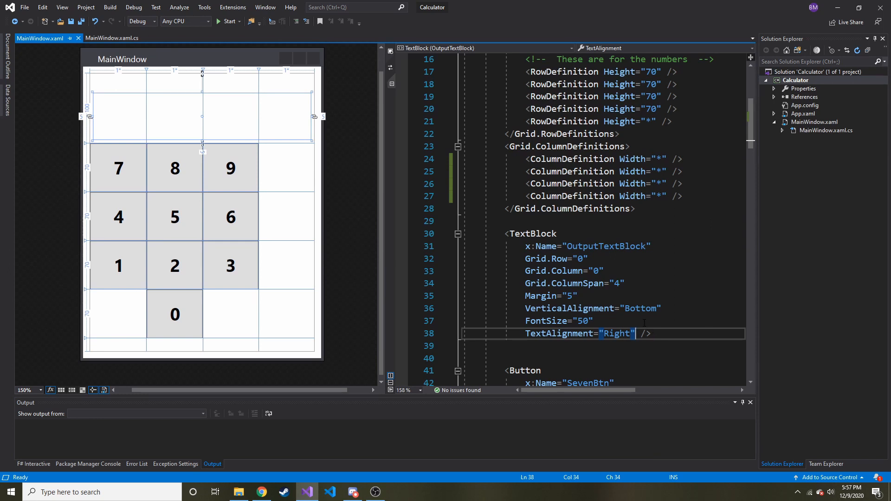
key("enter")
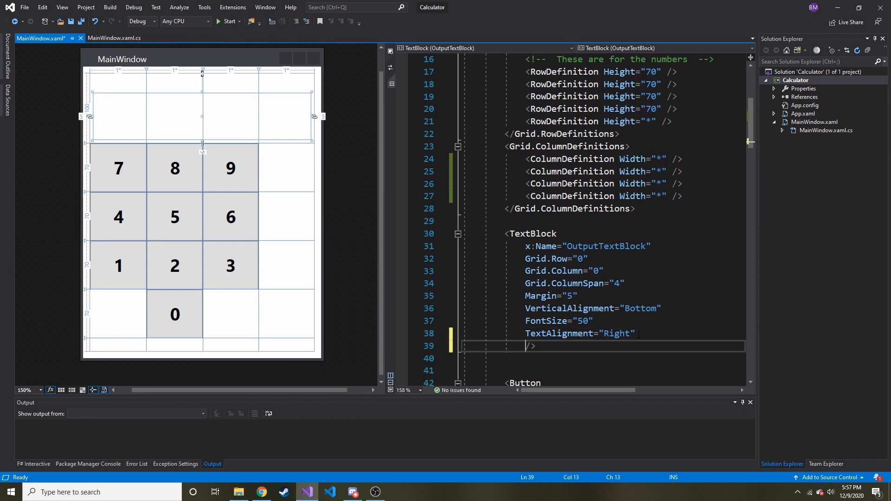
type("Text=\"\"")
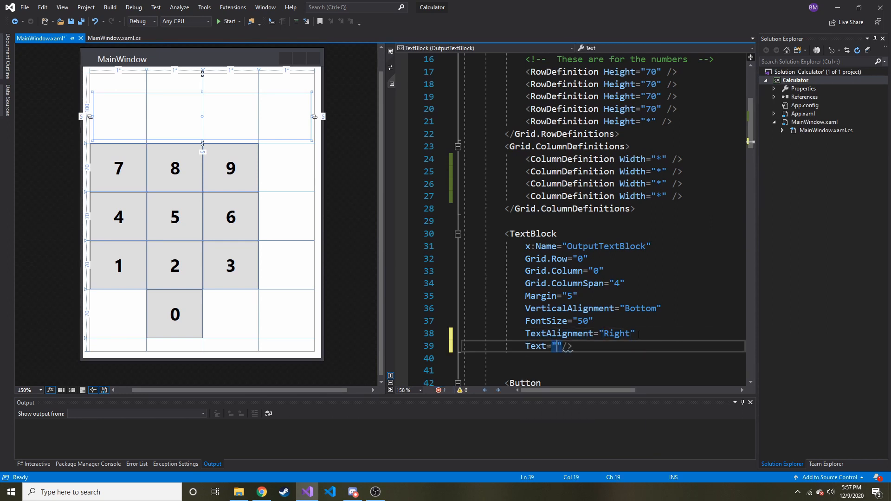
type("{}")
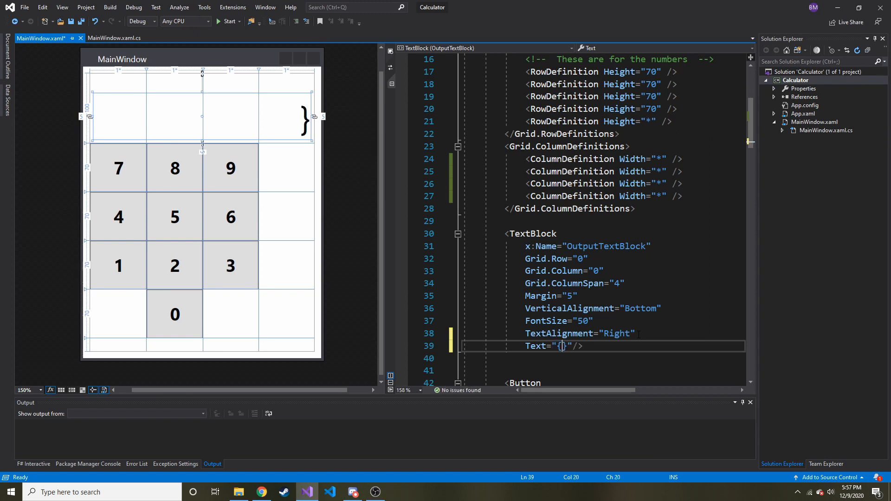
type("Binding")
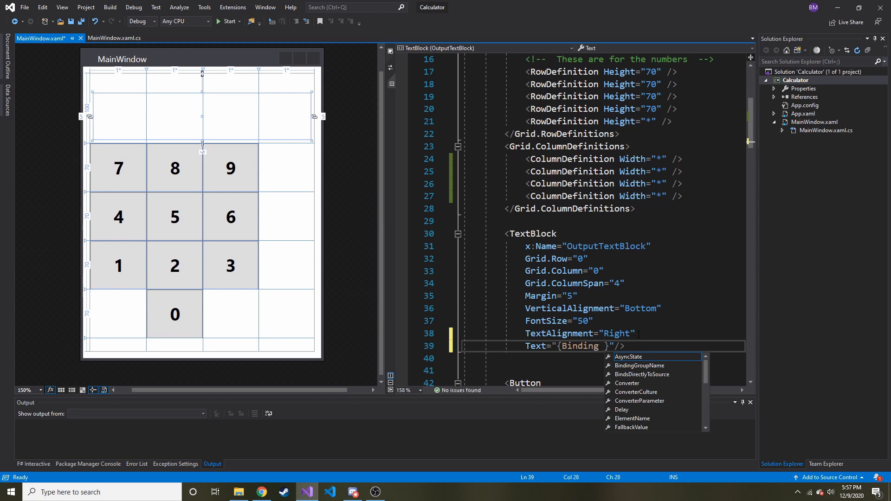
left_click(114, 38)
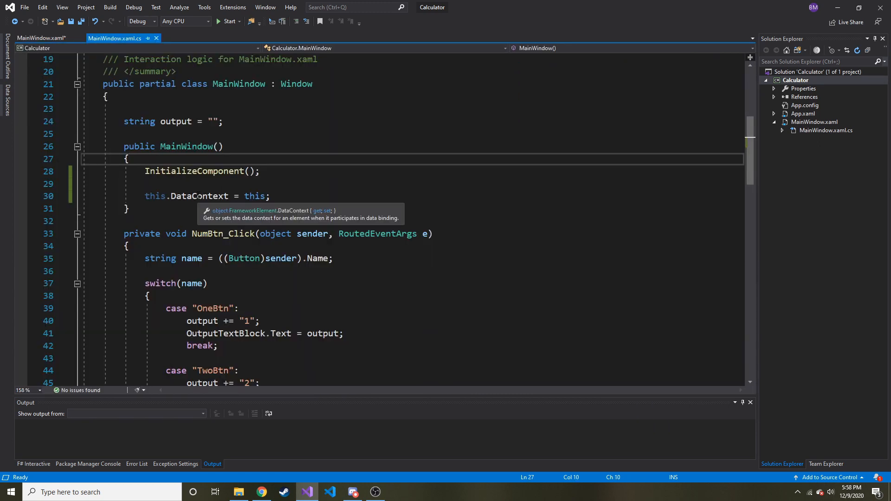
double_click(177, 121)
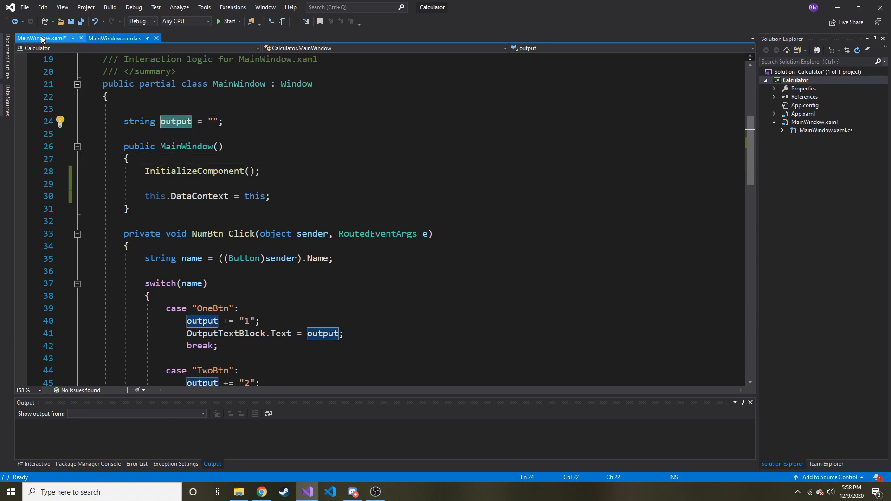
left_click(37, 37)
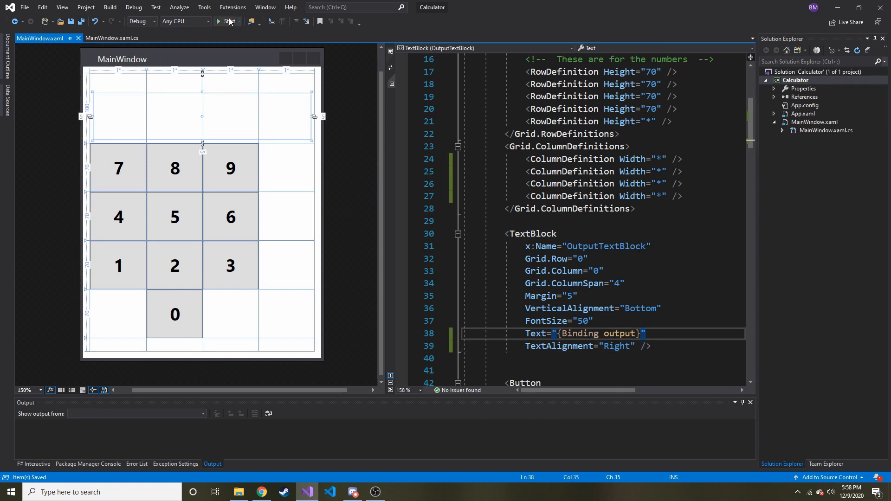
- Run the calculator, enter digit 1, then close the app window
left_click(230, 21)
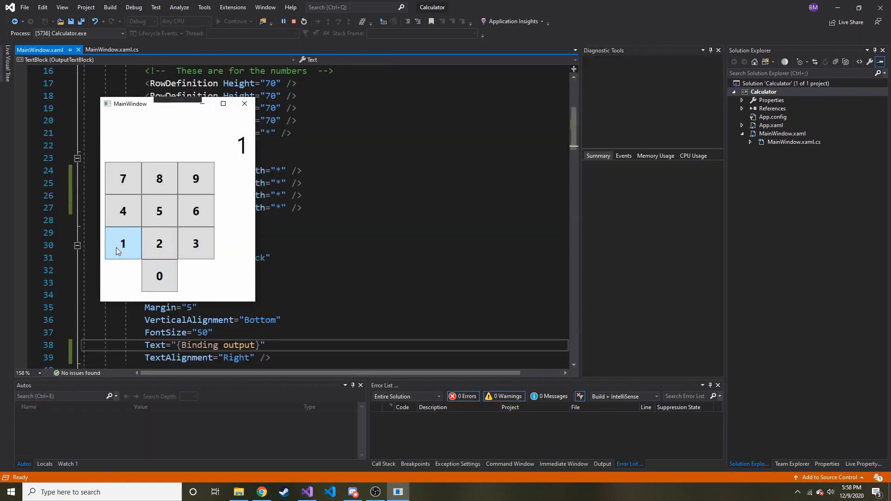
left_click(195, 243)
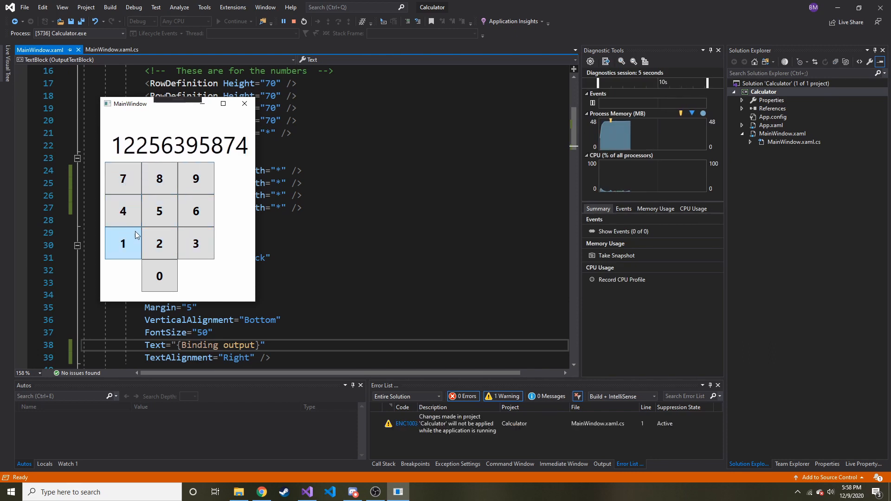
mouse_move(245, 104)
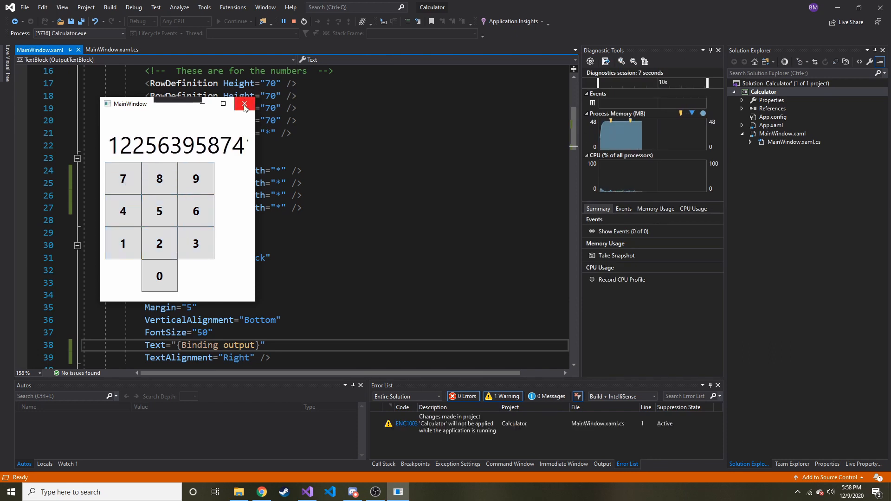
left_click(244, 104)
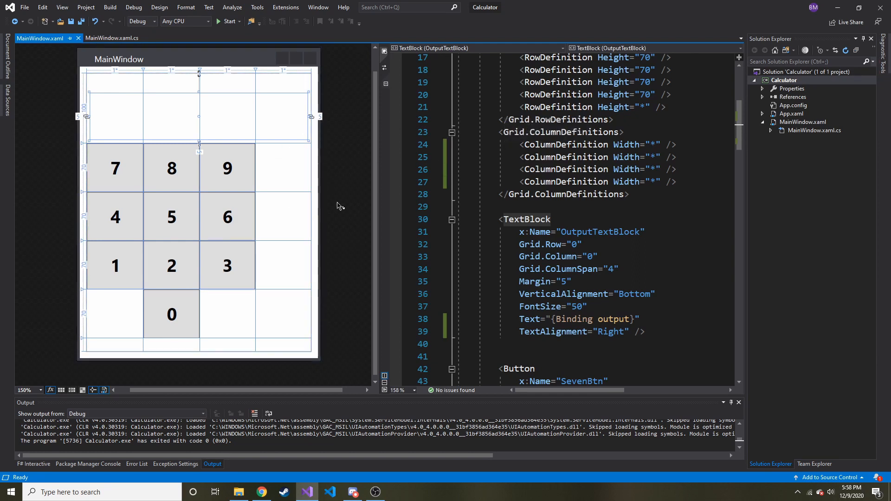
scroll("down", 3)
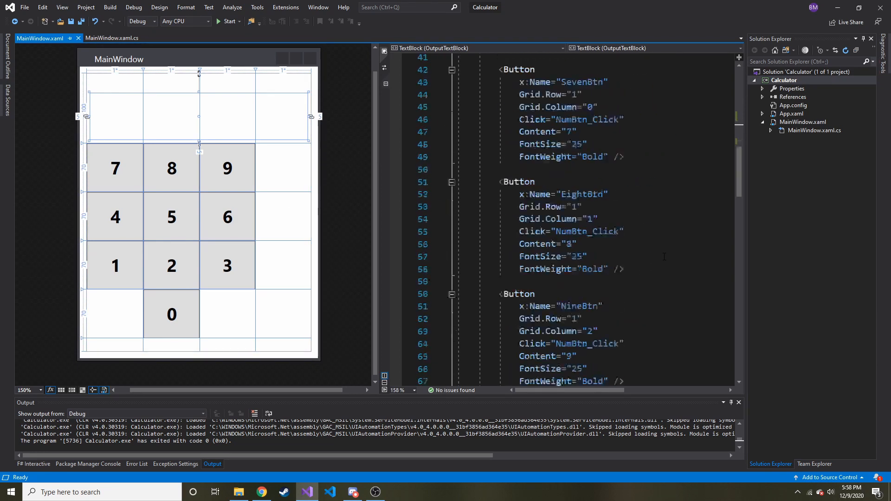
scroll("down", 3)
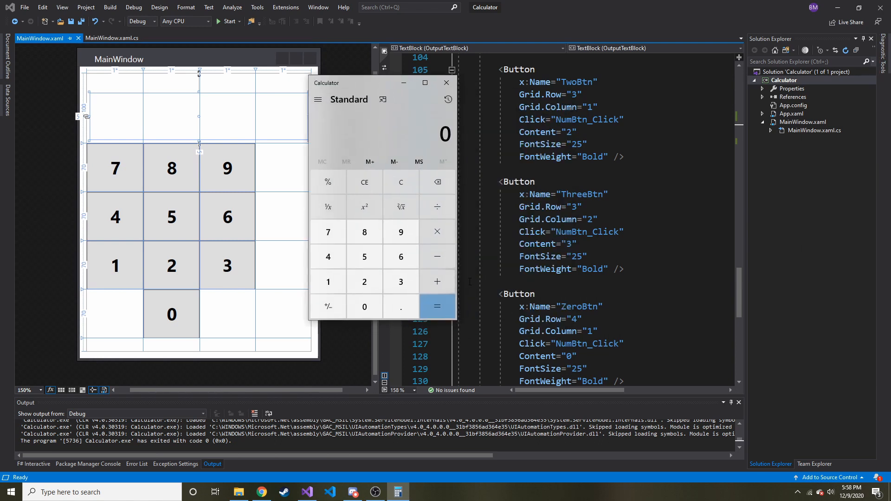
mouse_move(436, 306)
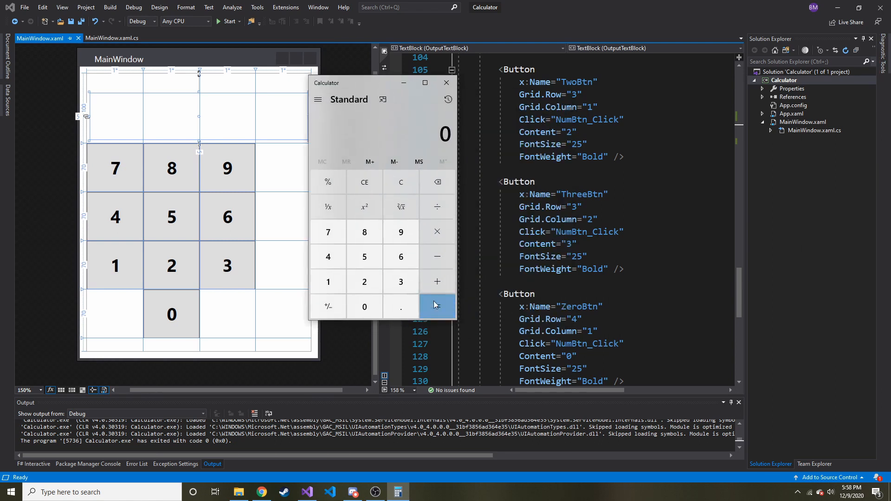
mouse_move(437, 206)
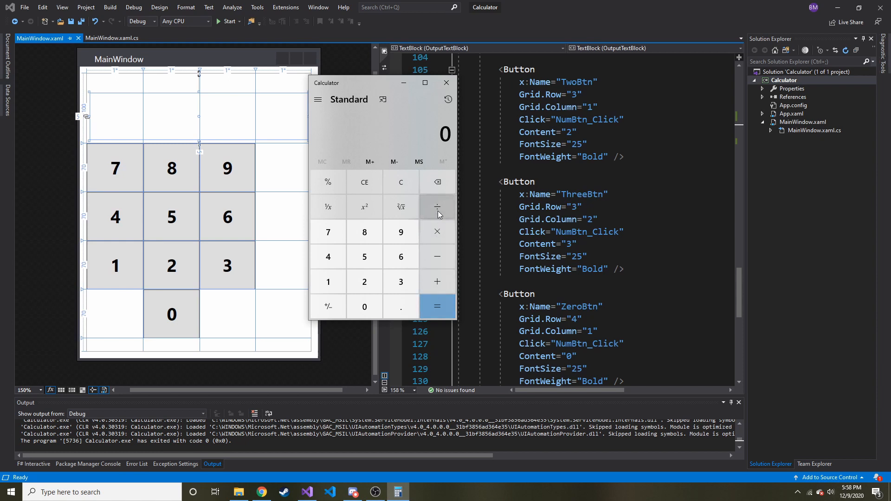
mouse_move(400, 256)
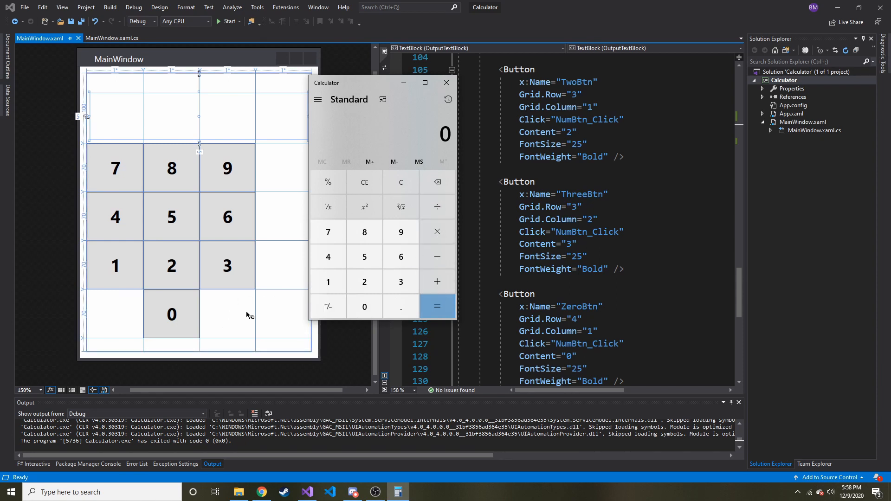
mouse_move(226, 322)
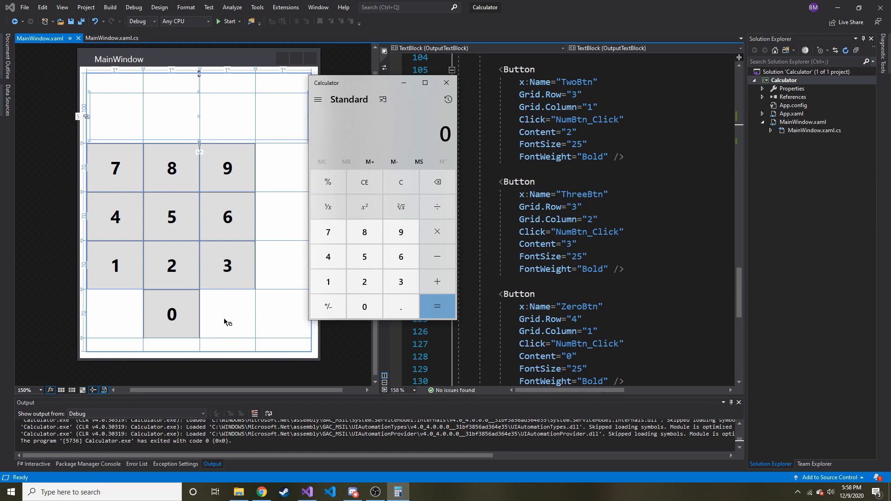
mouse_move(283, 177)
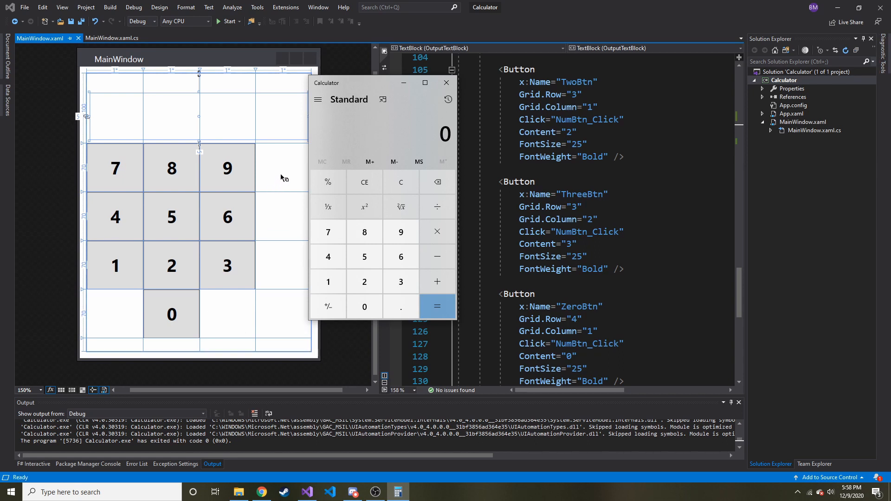
mouse_move(284, 217)
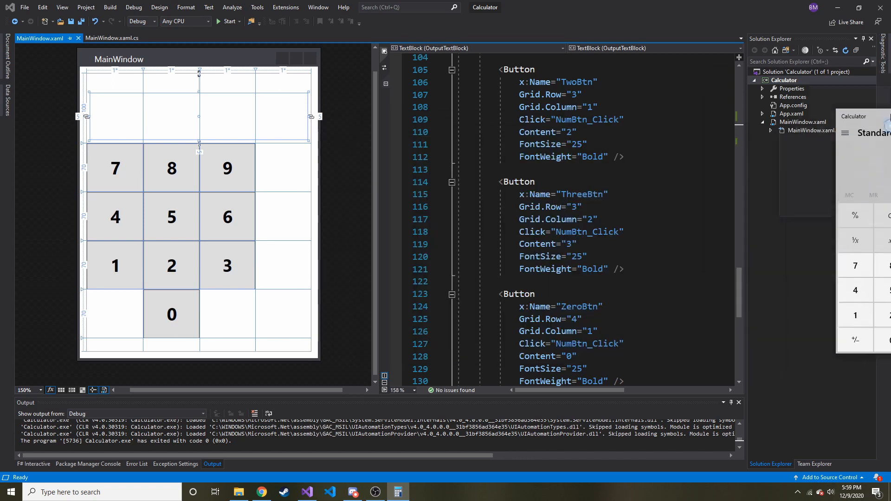
scroll("down", 3)
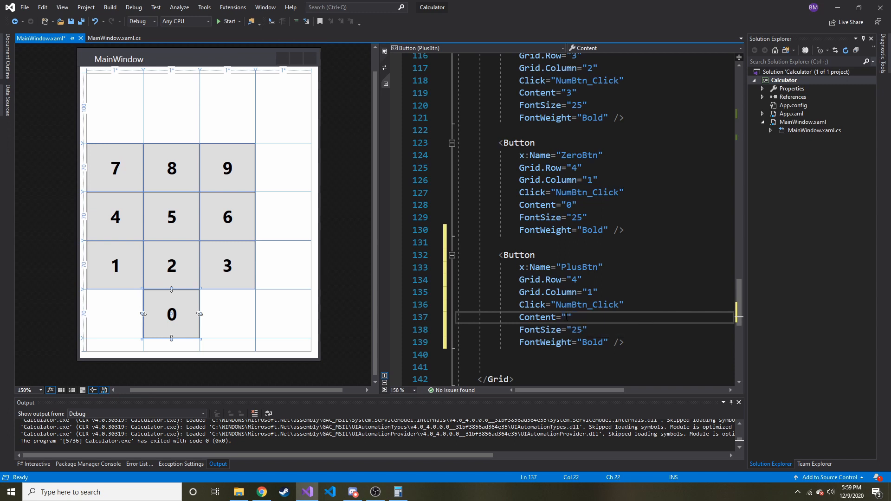
- Give PlusBtn content +, Grid.Row 4 and Grid.Column 3
type("+")
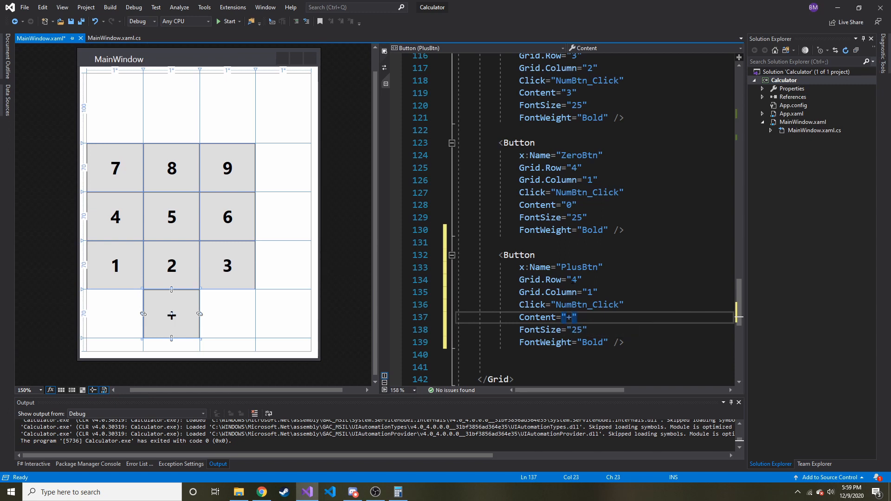
left_click(575, 280)
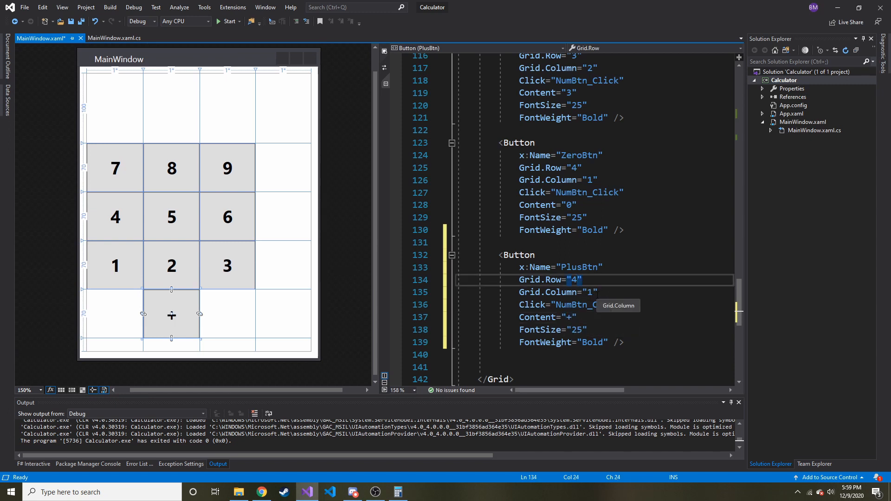
mouse_move(845, 215)
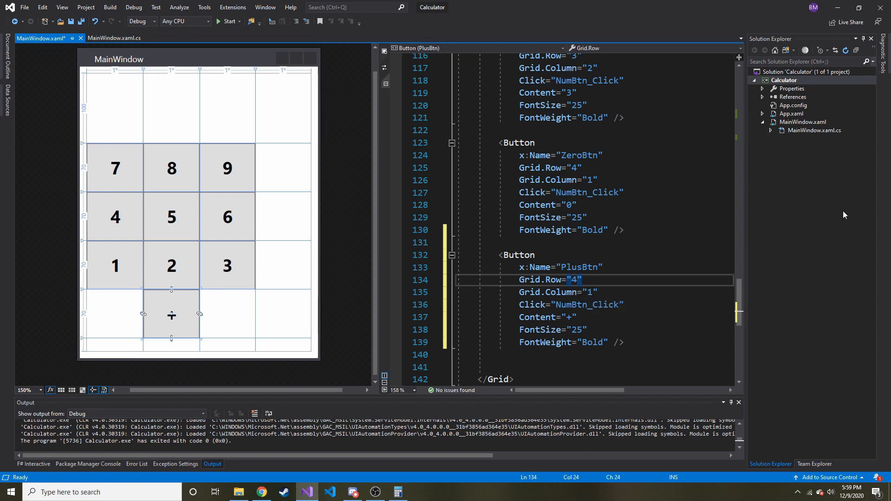
left_click(397, 492)
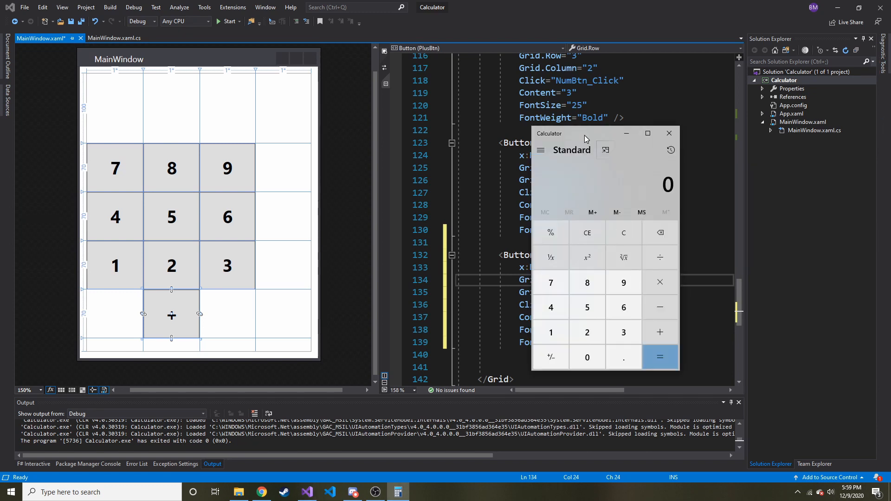
left_click(669, 133)
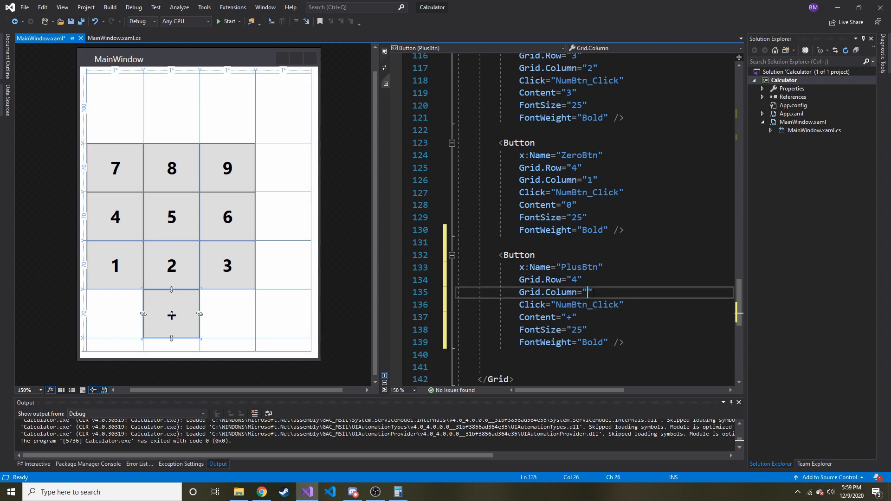
type("3")
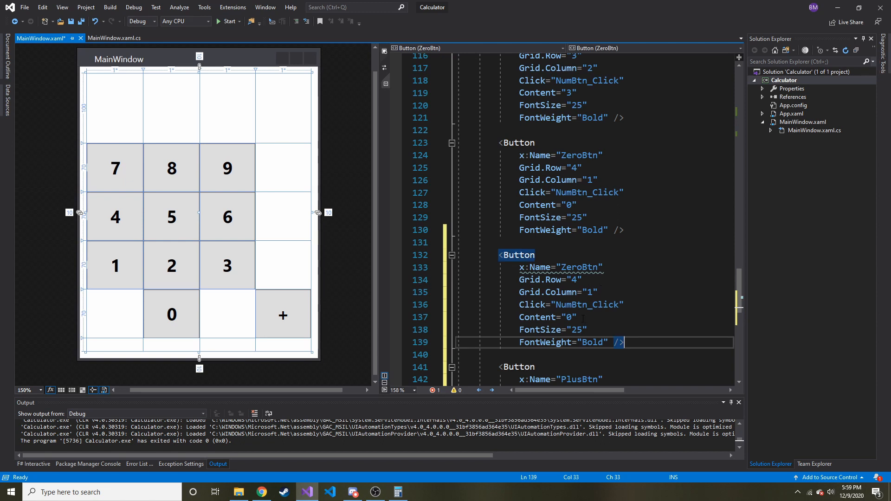
mouse_move(587, 293)
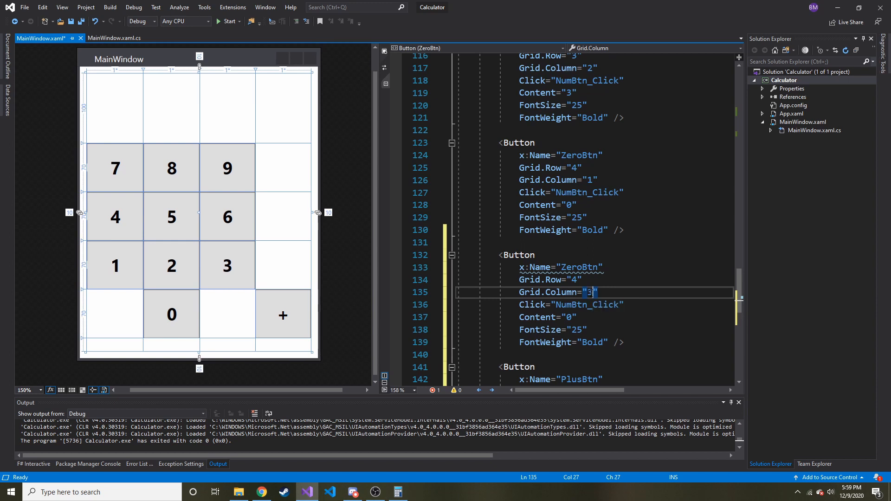
- Set the copied button's Grid.Row to 3 and its content to -
left_click(574, 279)
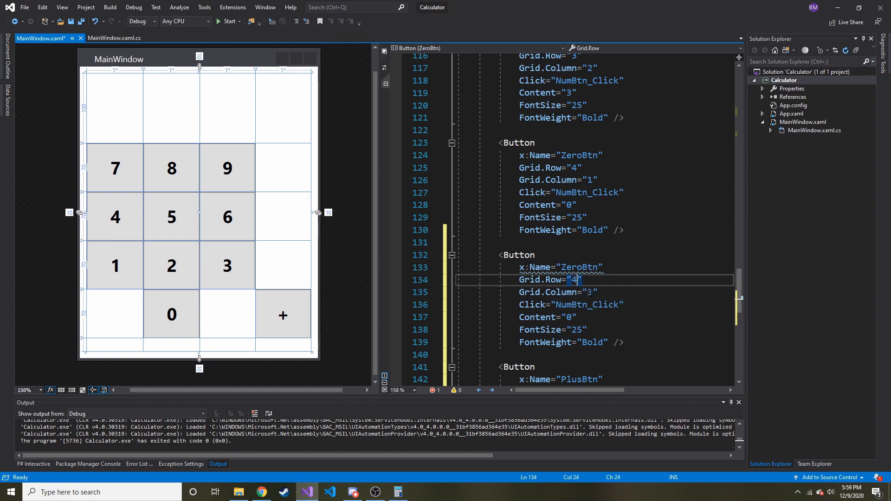
key("Backspace")
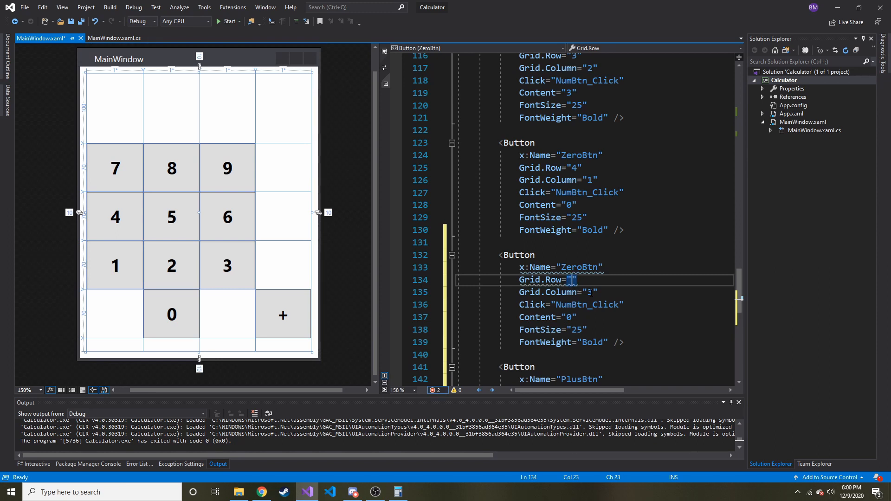
type("3")
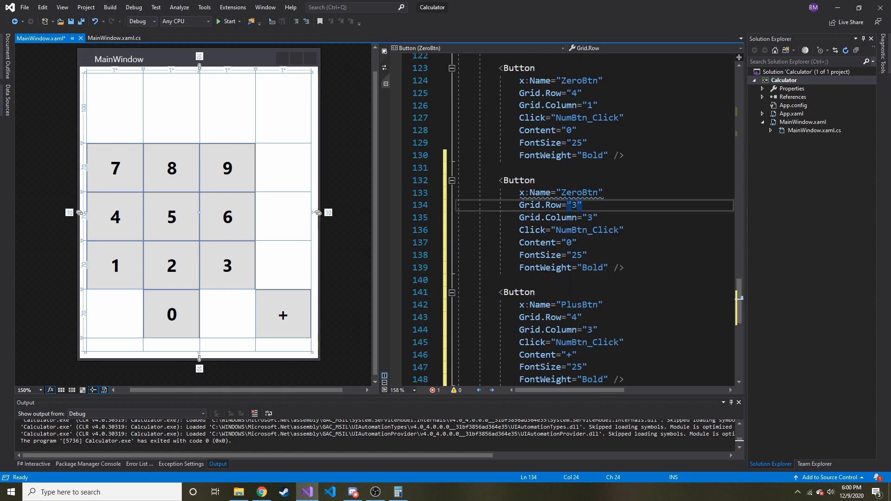
scroll("down", 3)
type("Minus")
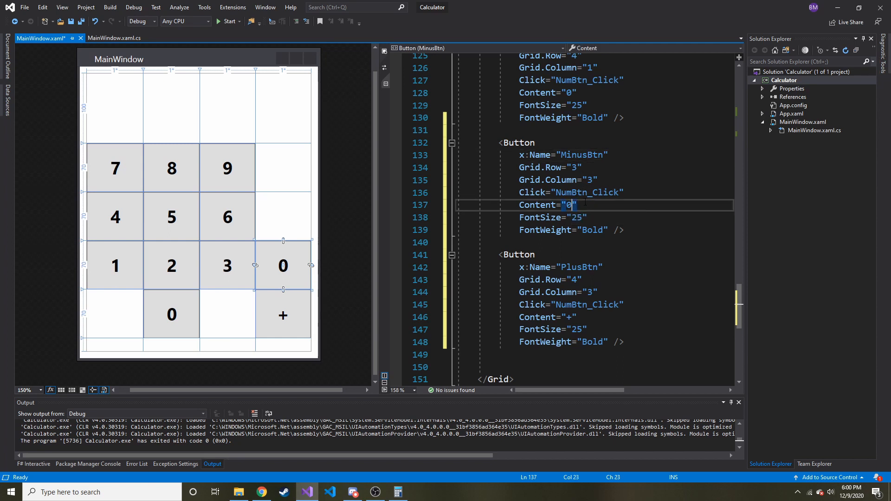
type("-")
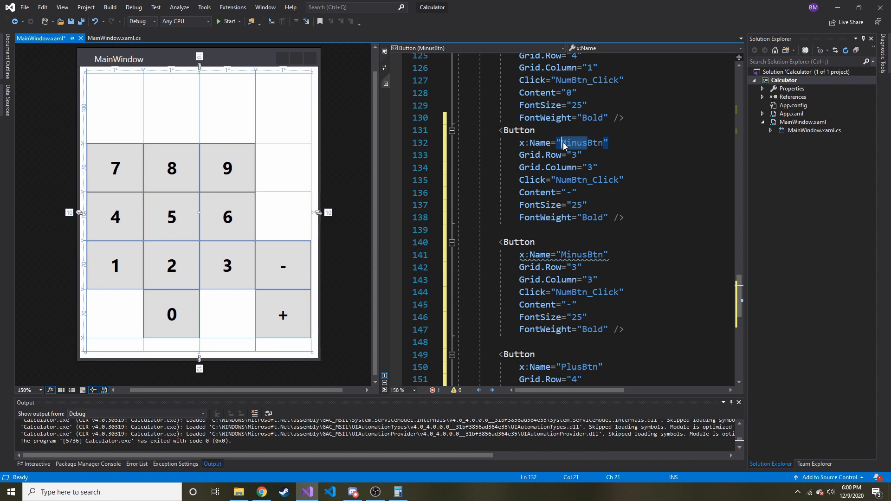
- Turn the copied minus button into TimesBtn with content x
left_click(579, 367)
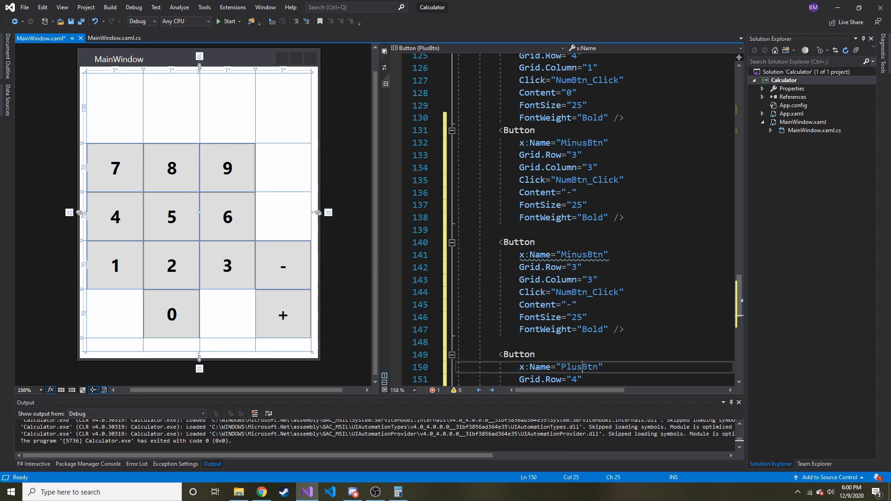
double_click(571, 366)
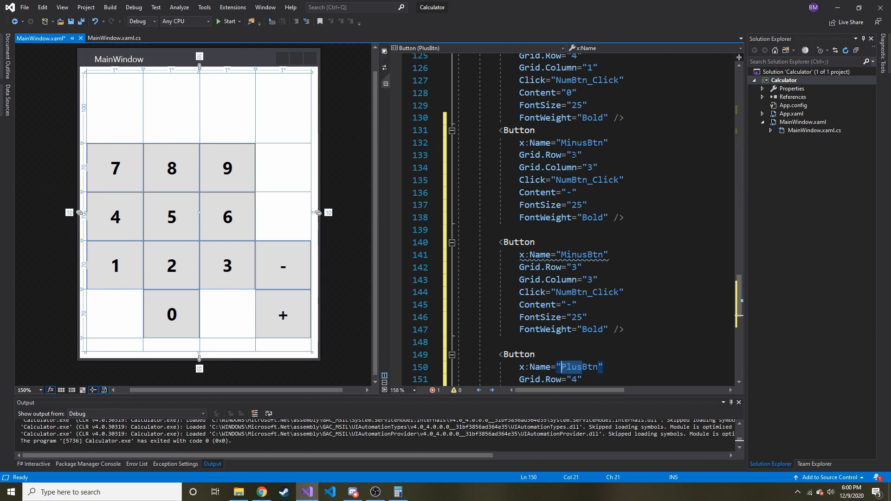
left_click(623, 117)
type("Time")
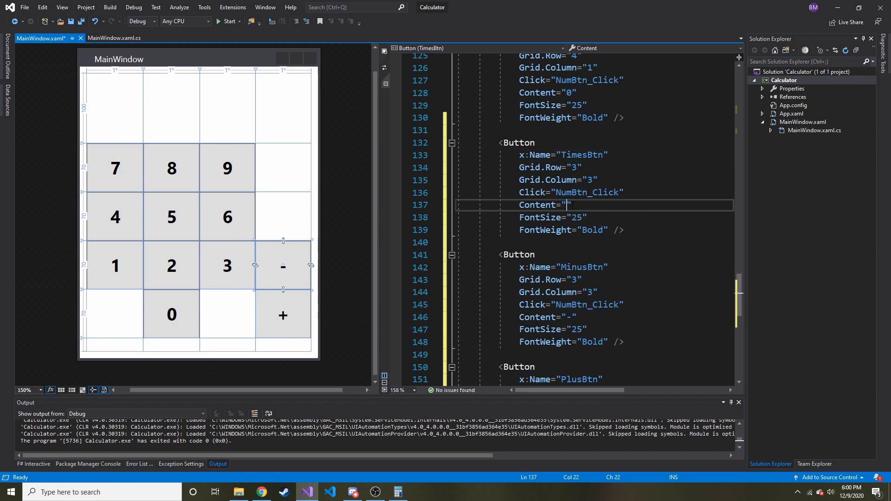
type("x")
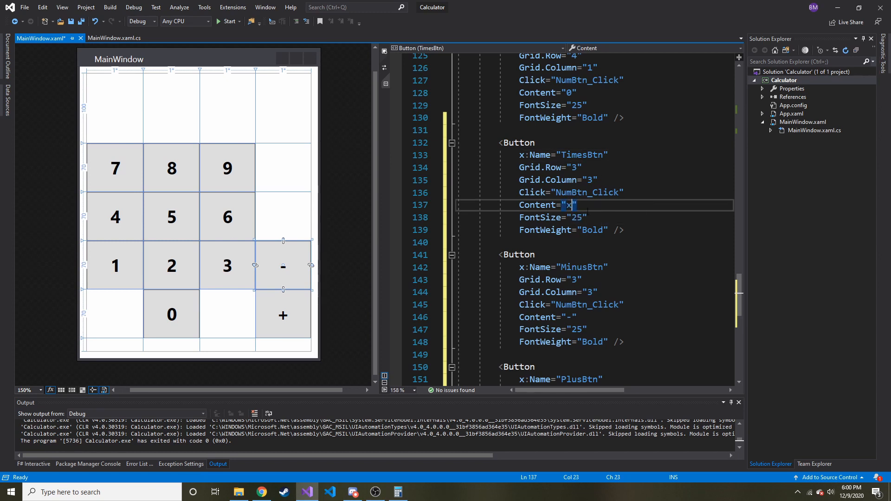
mouse_move(591, 188)
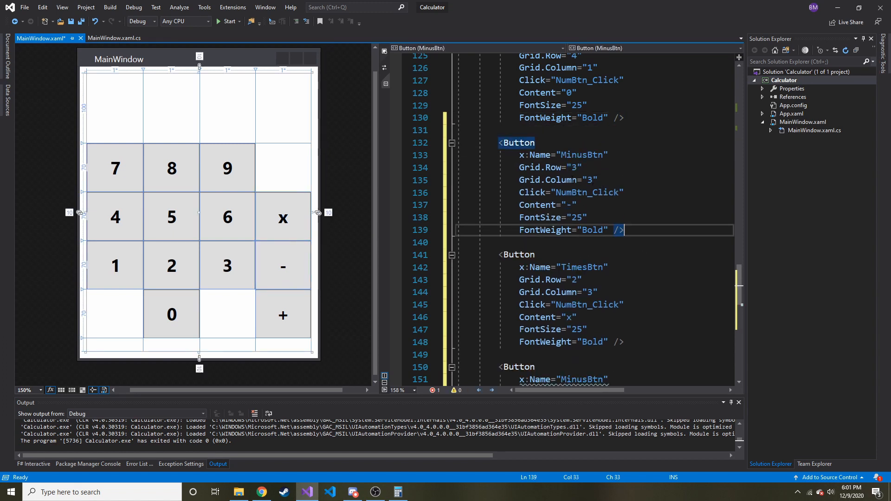
- Change the top minus copy's content from - to /
left_click(572, 205)
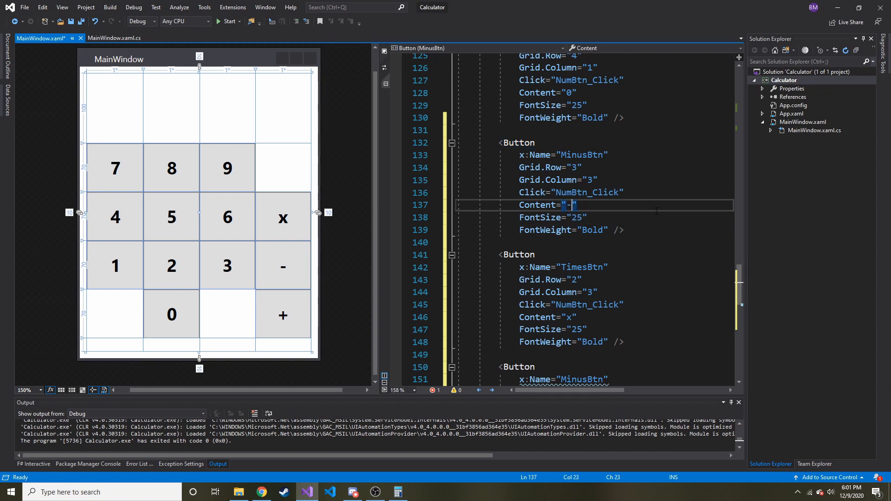
key("Backspace")
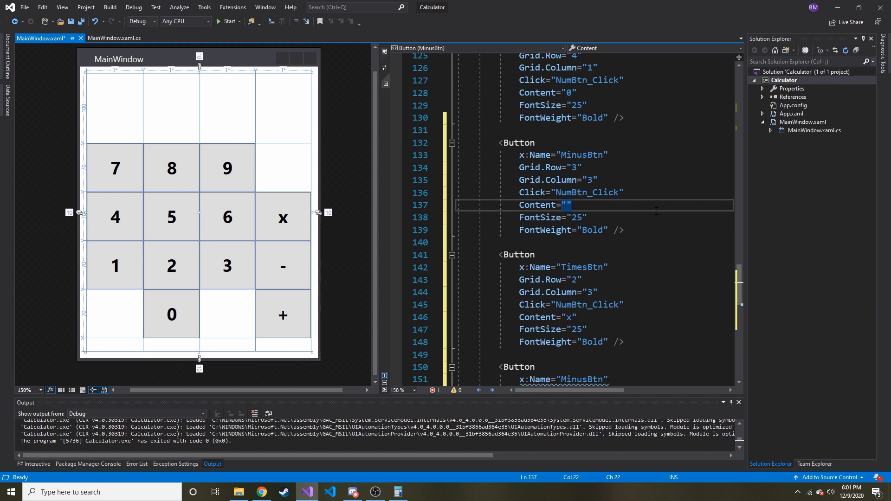
type("/")
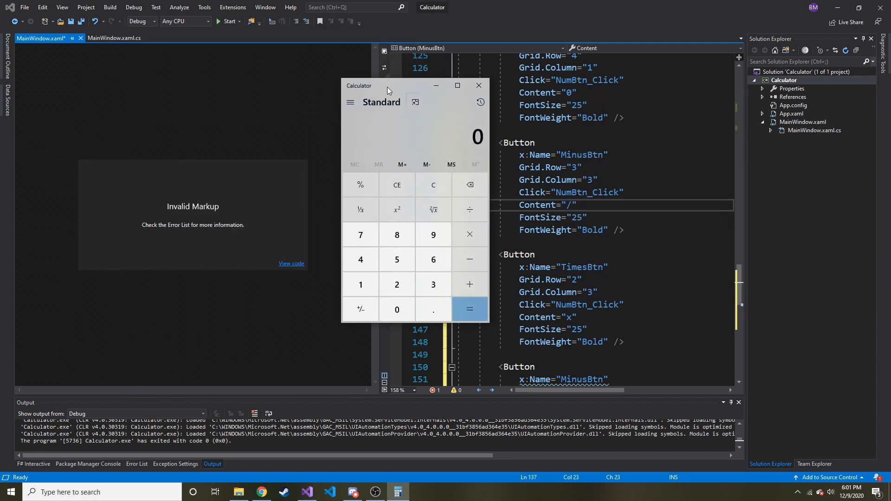
- Rename the copied button beside 9 to DivideBtn and put it in row 1
left_click(478, 85)
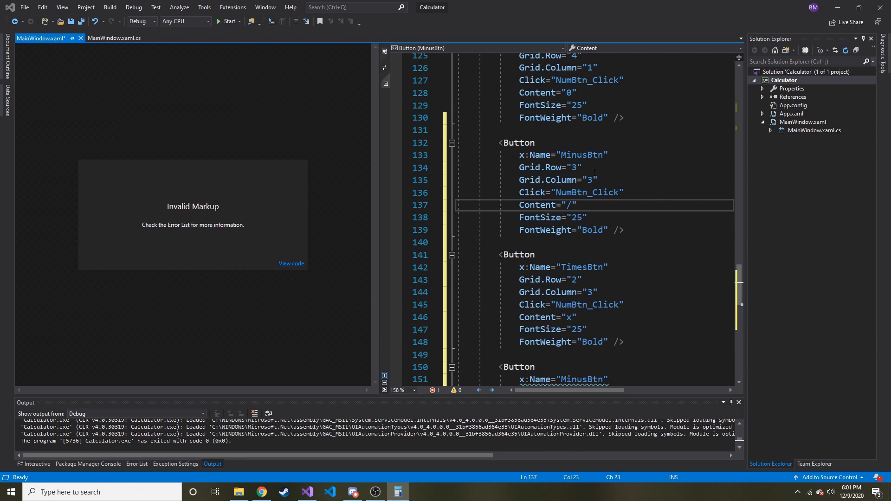
double_click(579, 154)
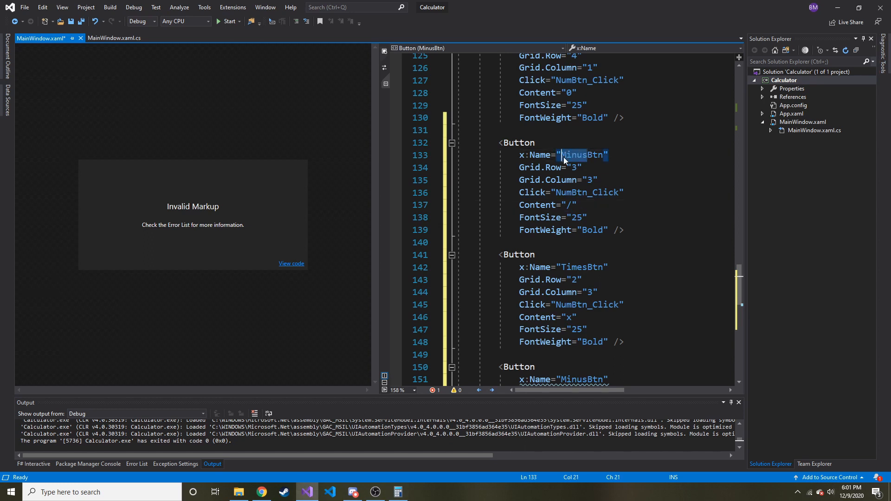
type("DivideBtn")
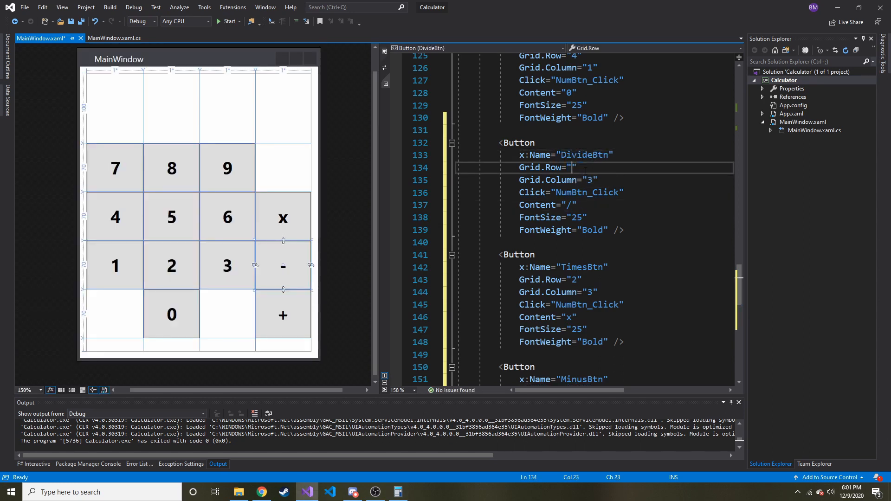
type("2")
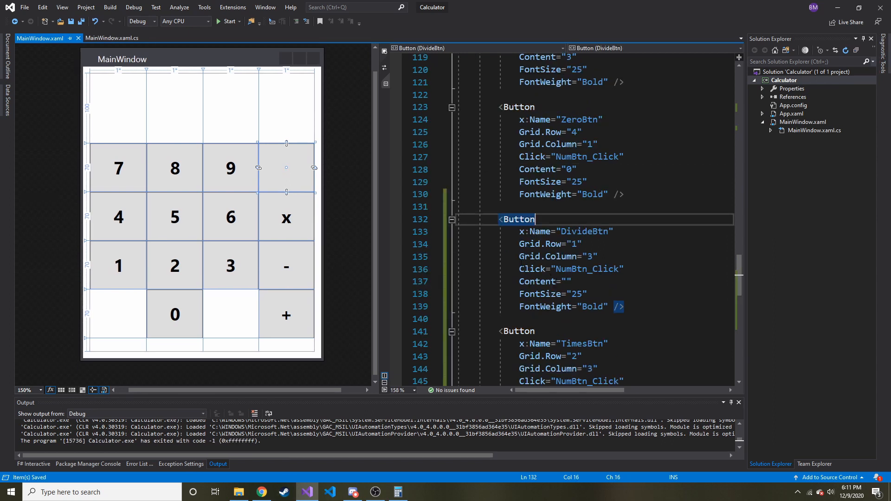
mouse_move(279, 477)
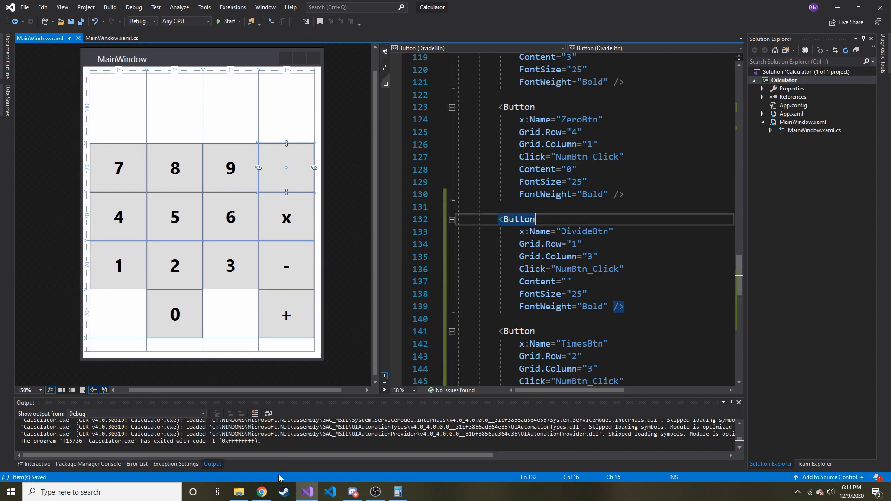
- Pick out the division sign's UTF-16 code 00F7, then browse the C# symbol answers
left_click(260, 492)
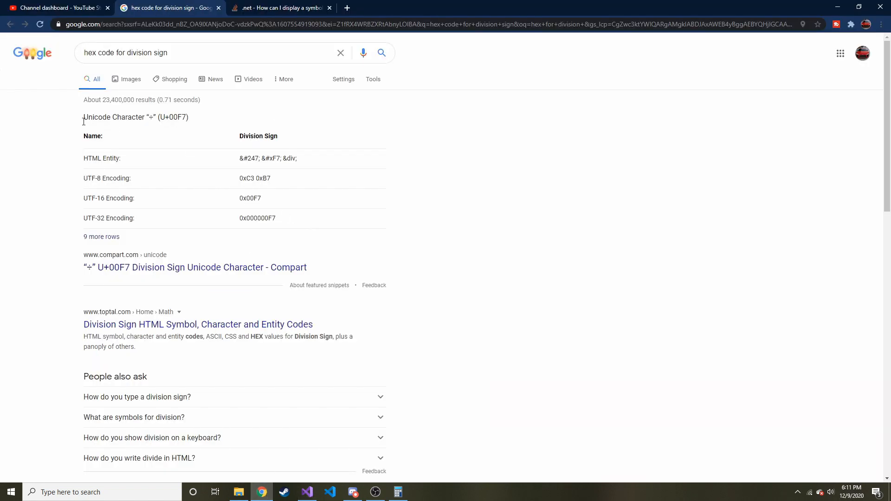
double_click(253, 198)
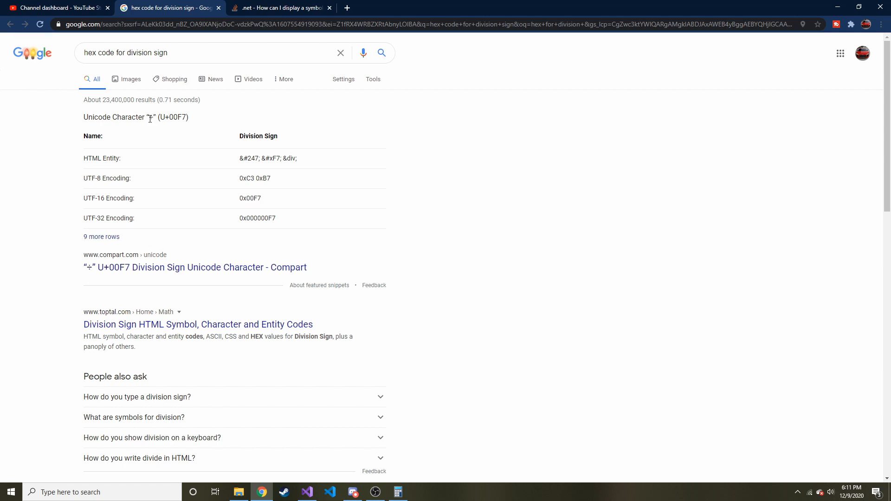
mouse_move(250, 206)
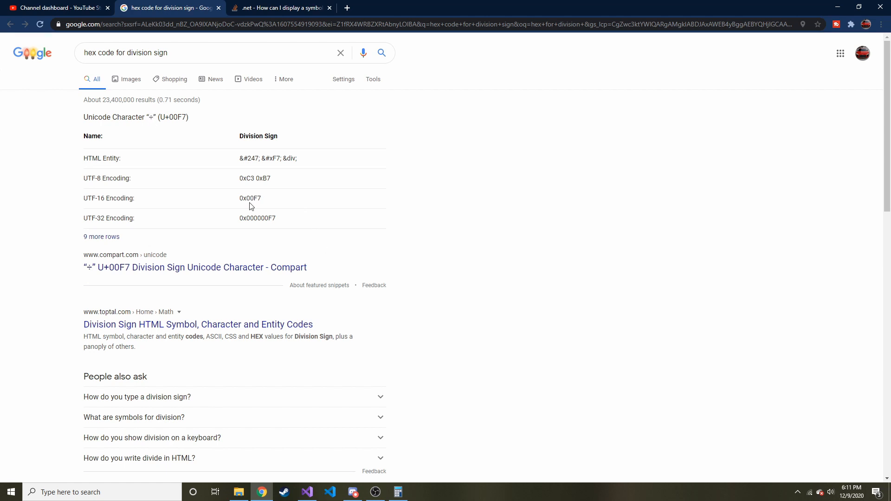
double_click(250, 197)
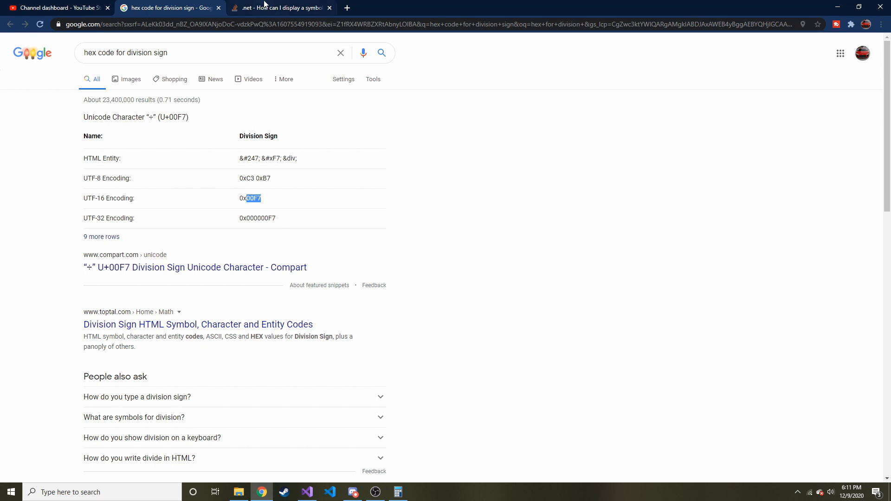
left_click(279, 7)
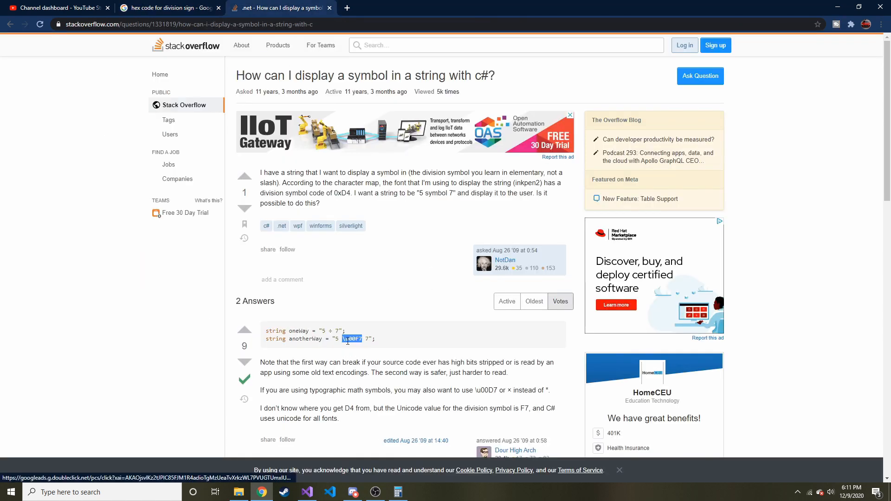
scroll("down", 3)
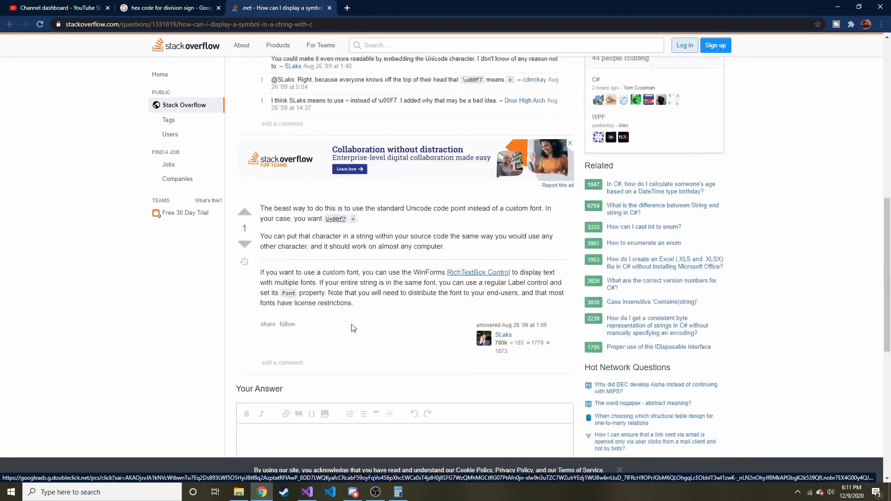
scroll("up", 3)
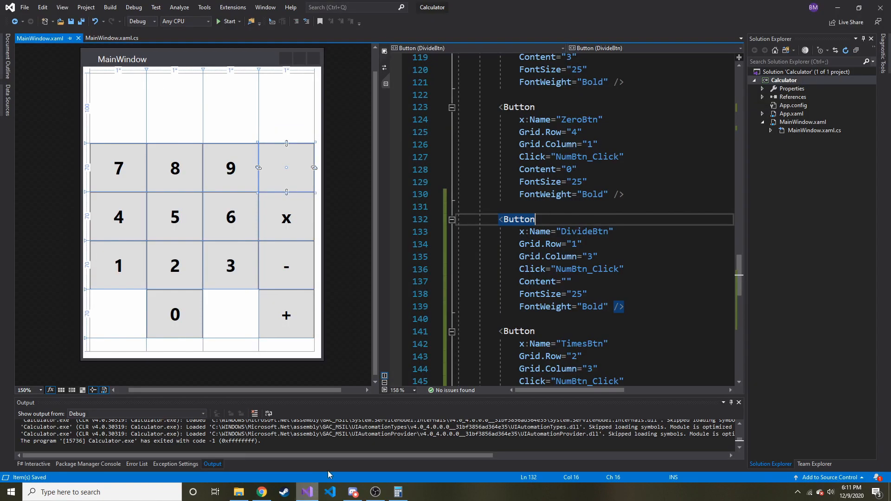
left_click(567, 281)
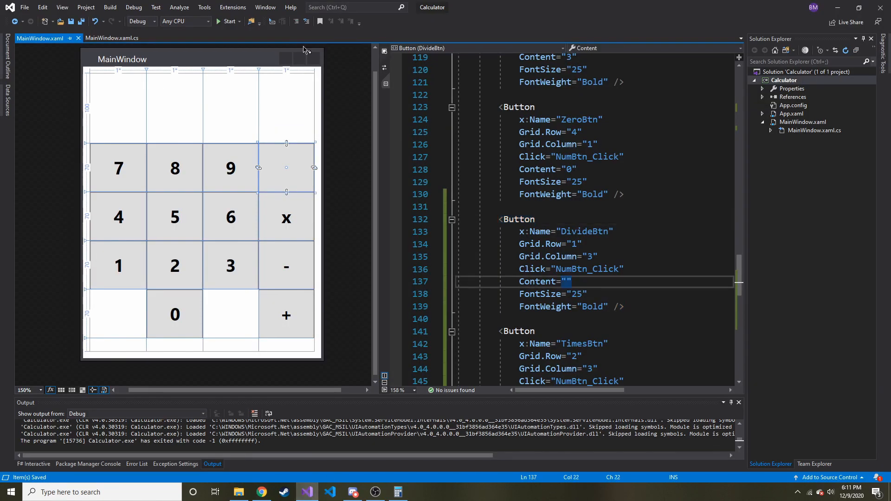
type("00F7")
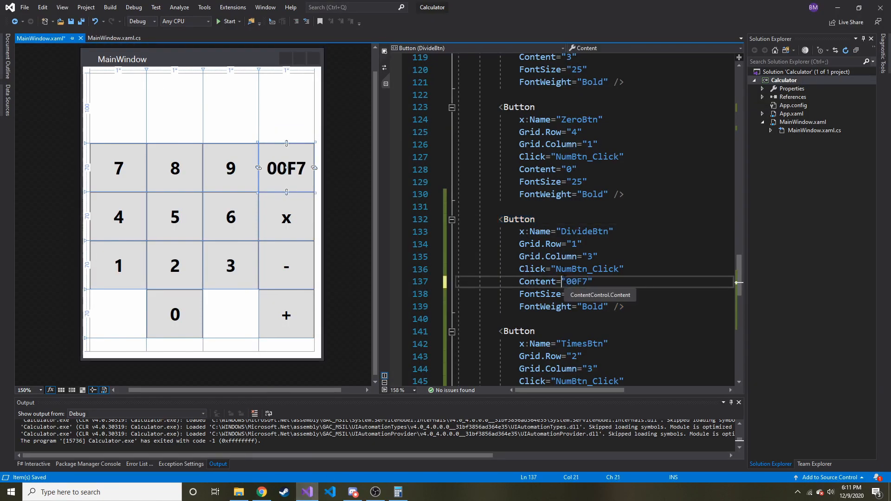
type("/")
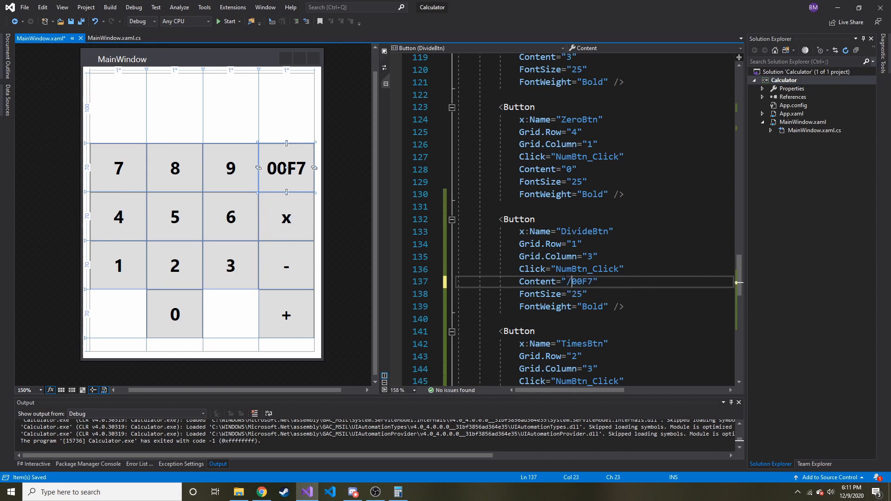
left_click(115, 38)
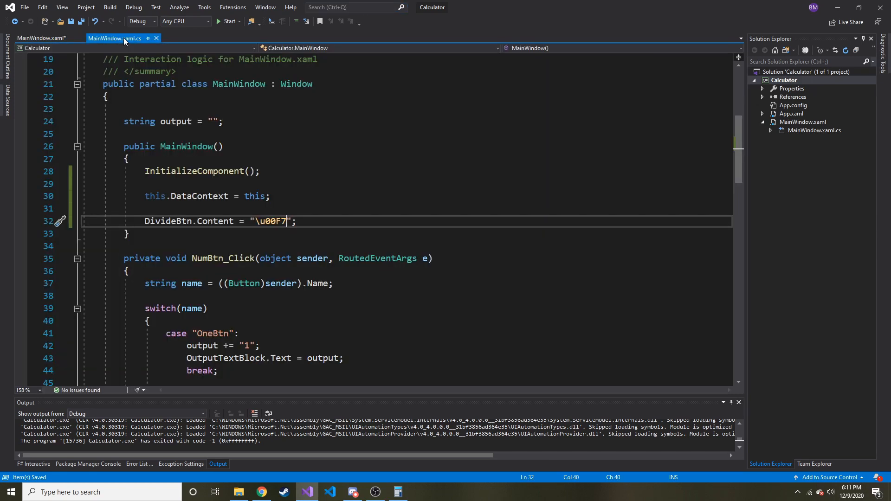
left_click(40, 38)
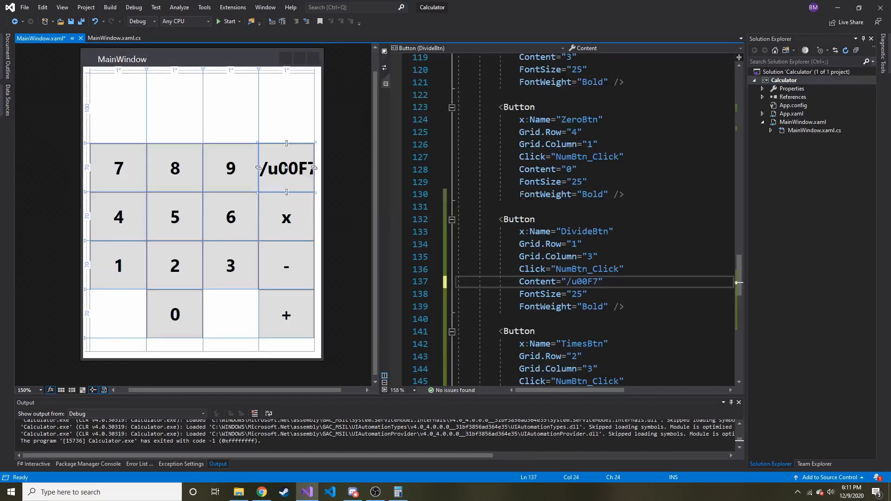
type("\\i")
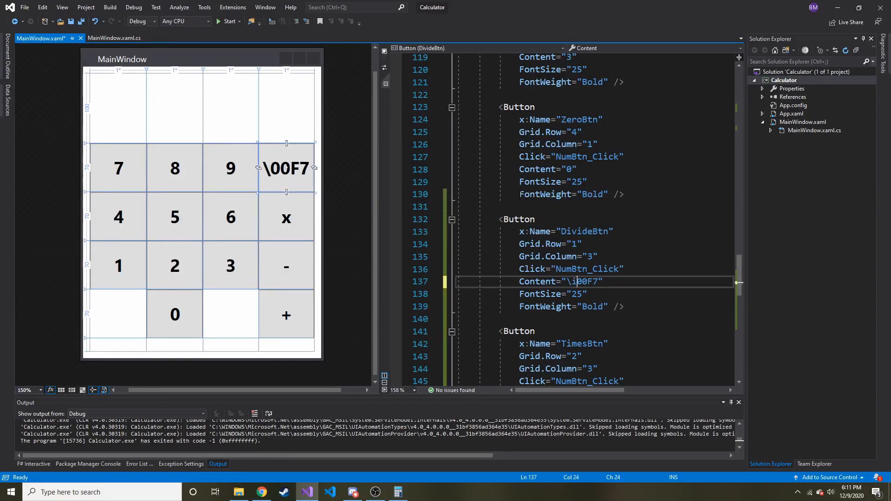
type("u")
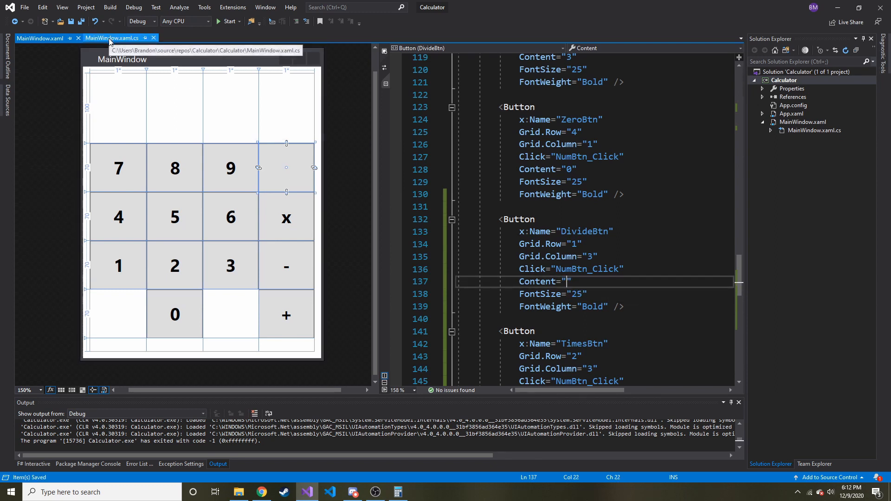
- Check DivideBtn.Content = "\u00F7" in code-behind, run the app to see ÷, then close it
left_click(112, 38)
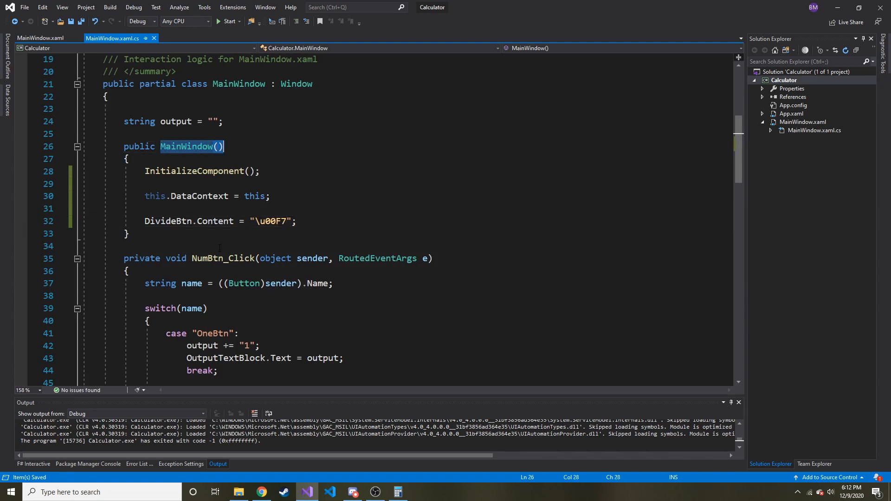
double_click(189, 221)
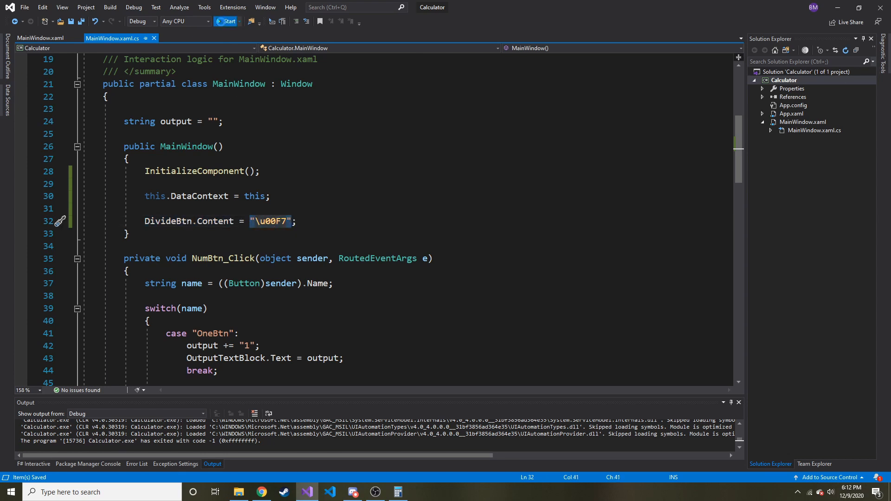
left_click(225, 21)
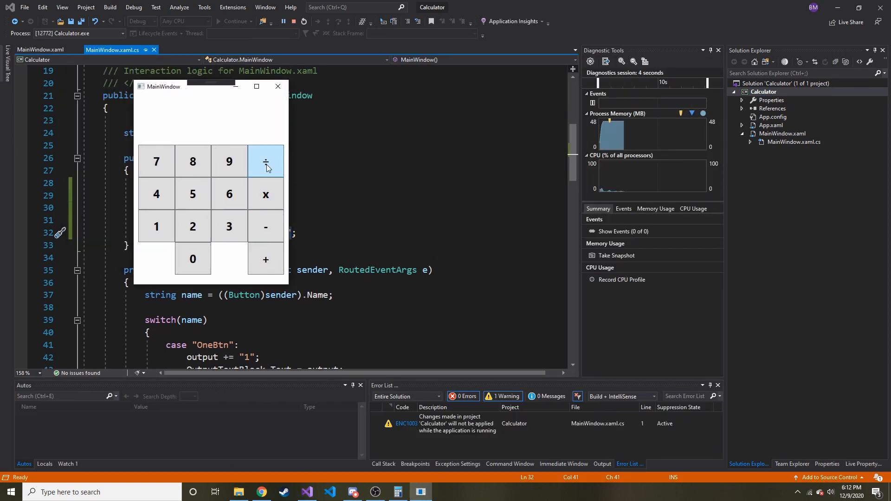
mouse_move(278, 86)
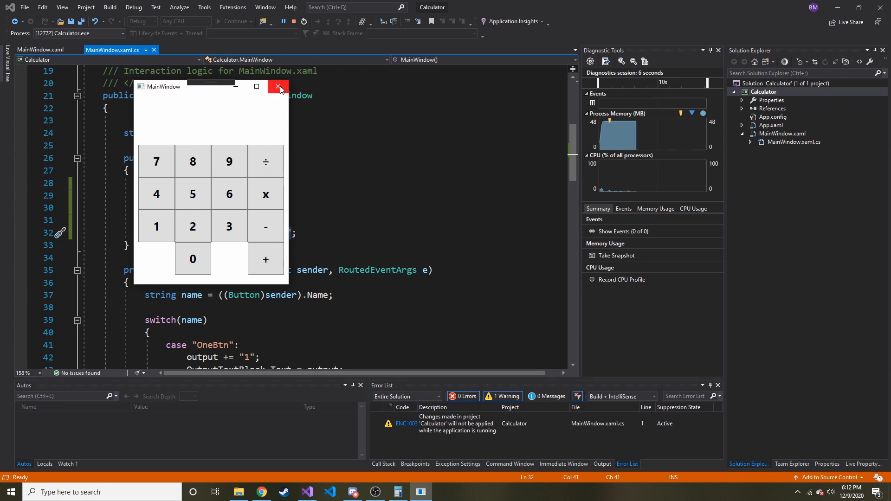
left_click(278, 87)
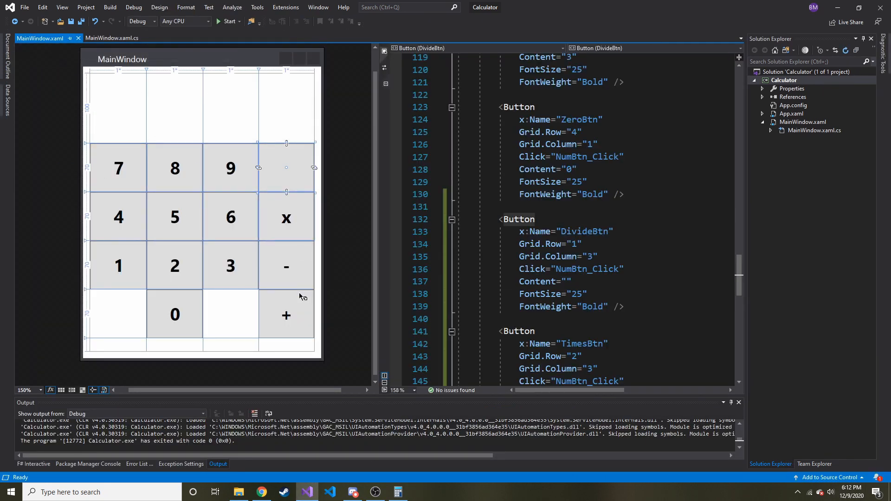
mouse_move(302, 170)
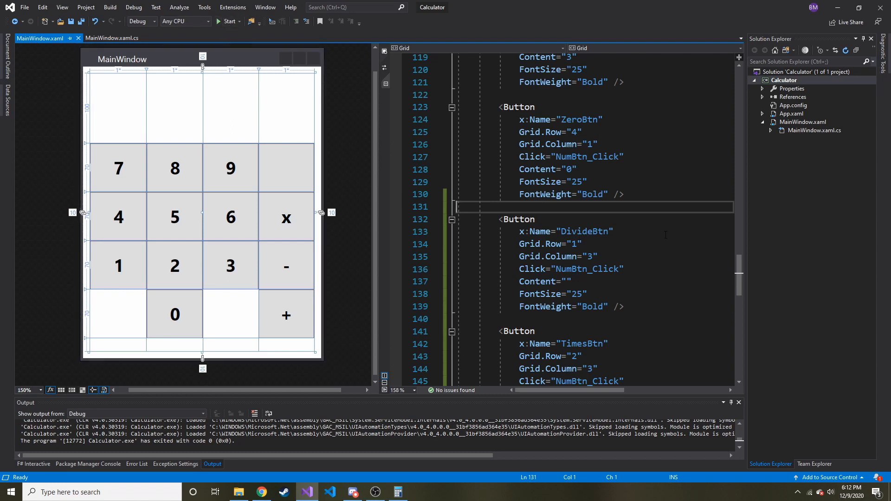
- Scroll the XAML, then return to MainWindow.xaml.cs showing DivideBtn.Content = "\u00F7"
scroll("down", 3)
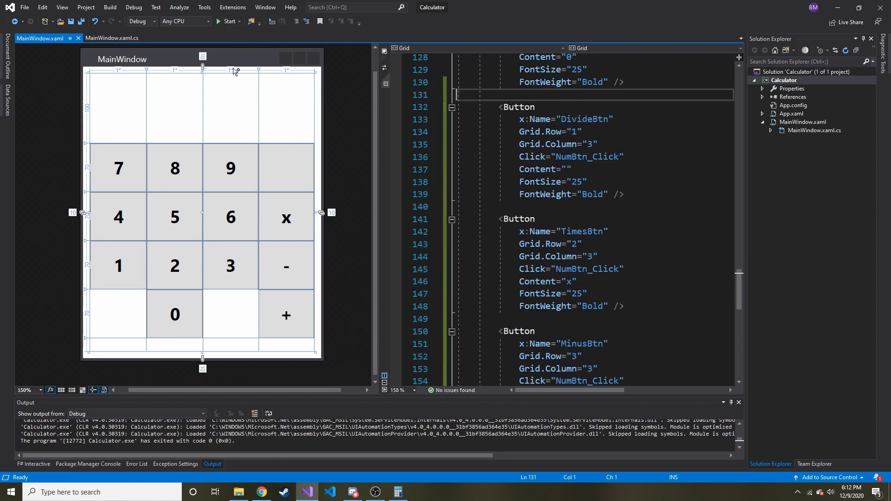
mouse_move(189, 403)
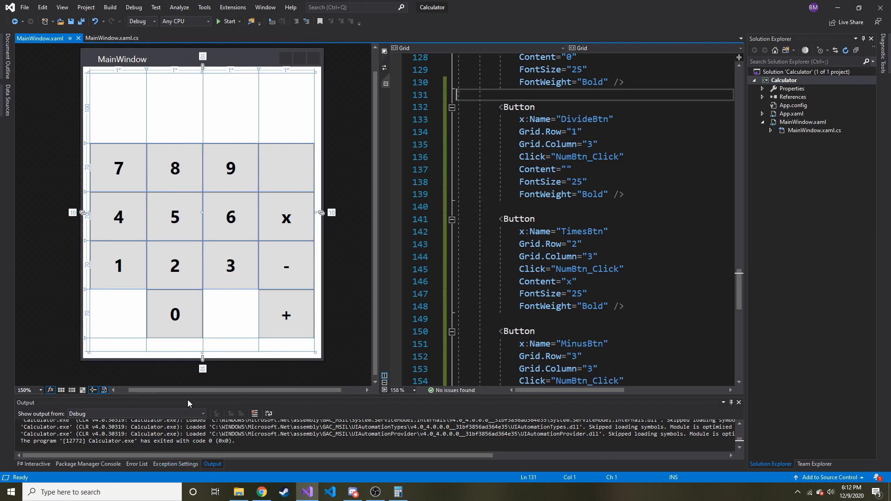
left_click(112, 38)
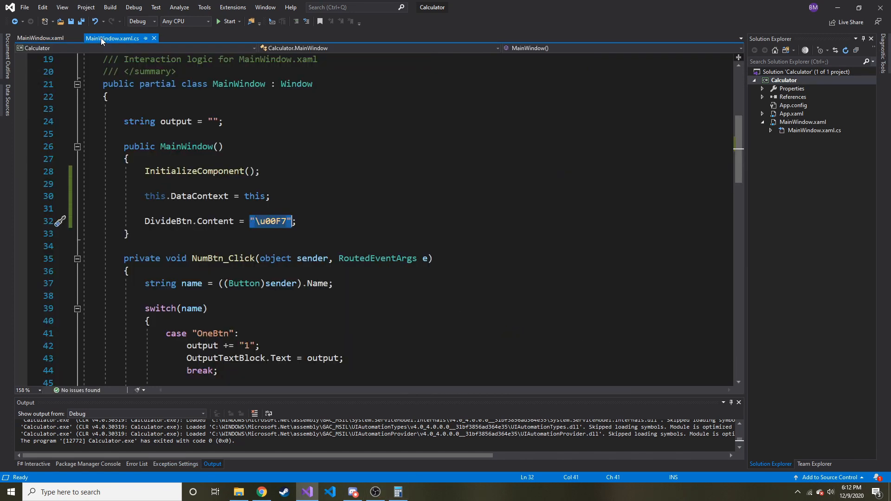
scroll("down", 3)
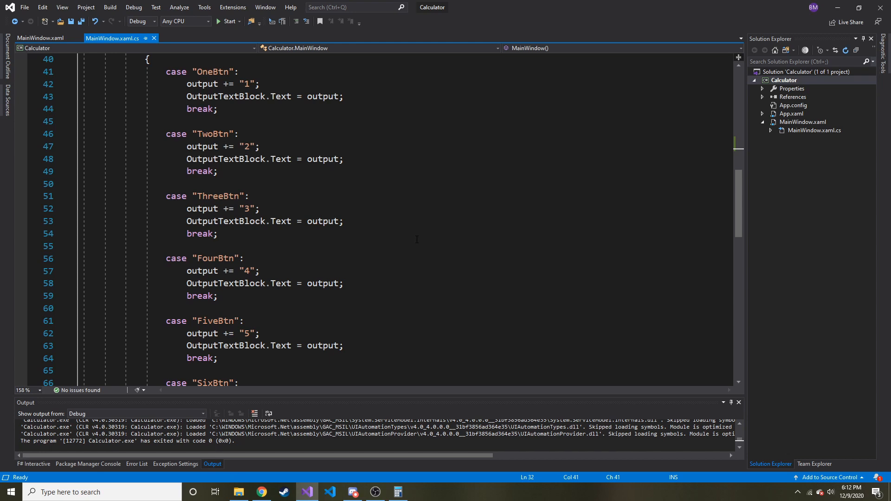
scroll("down", 3)
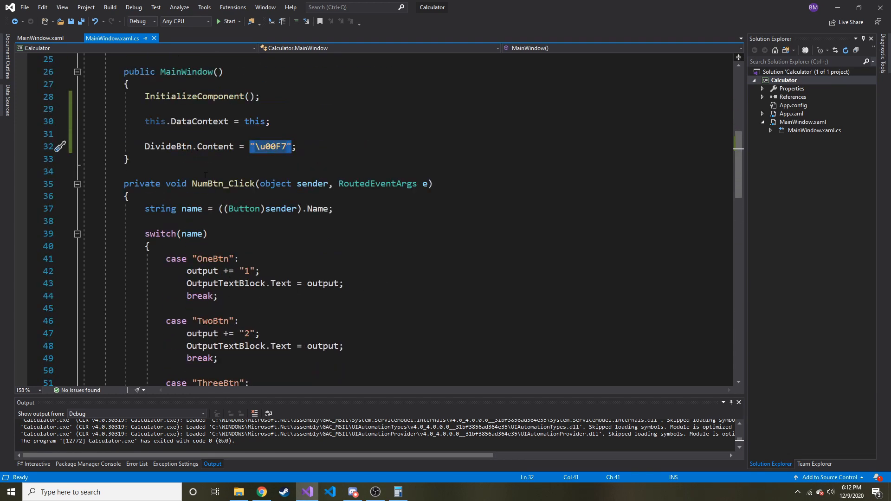
mouse_move(239, 283)
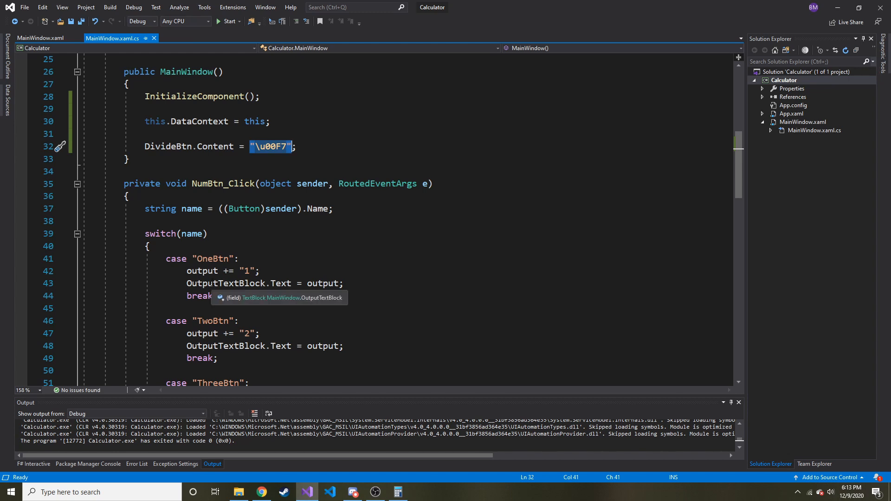
scroll("down", 3)
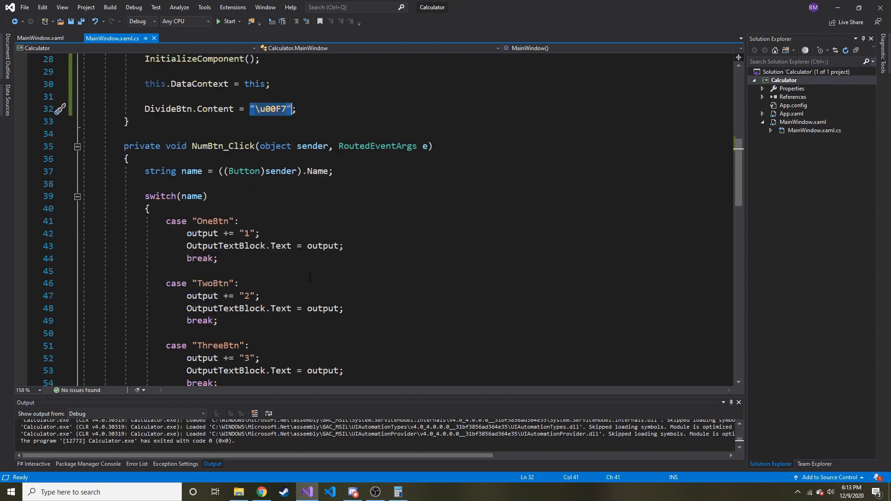
scroll("down", 3)
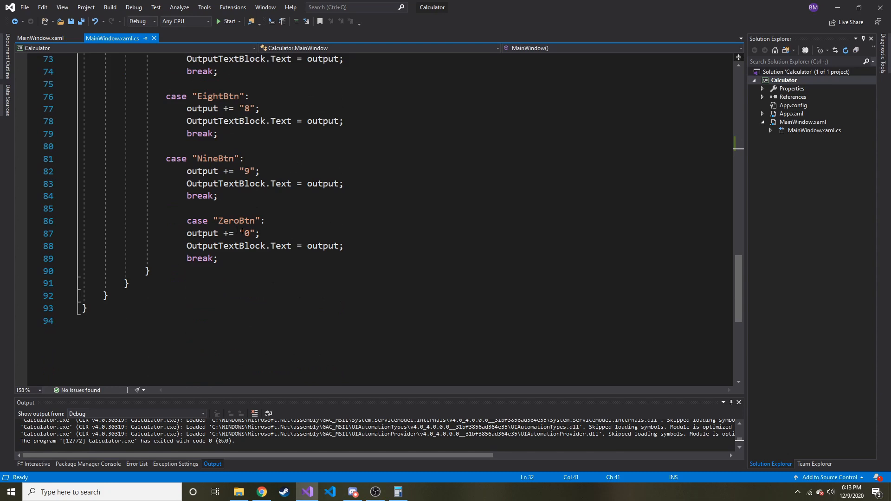